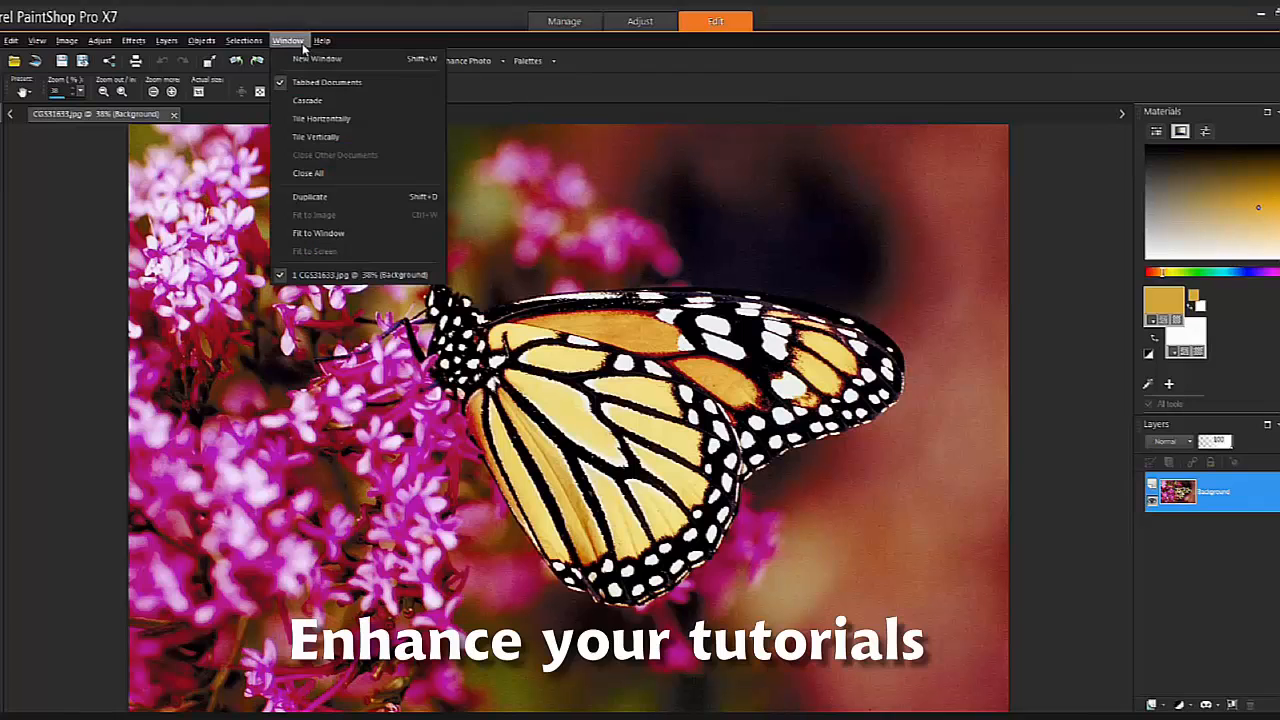
# - Switch to the Edit workspace with 8FixedLayout_iBooks.jpg on the Video Track
pyautogui.click(322, 40)
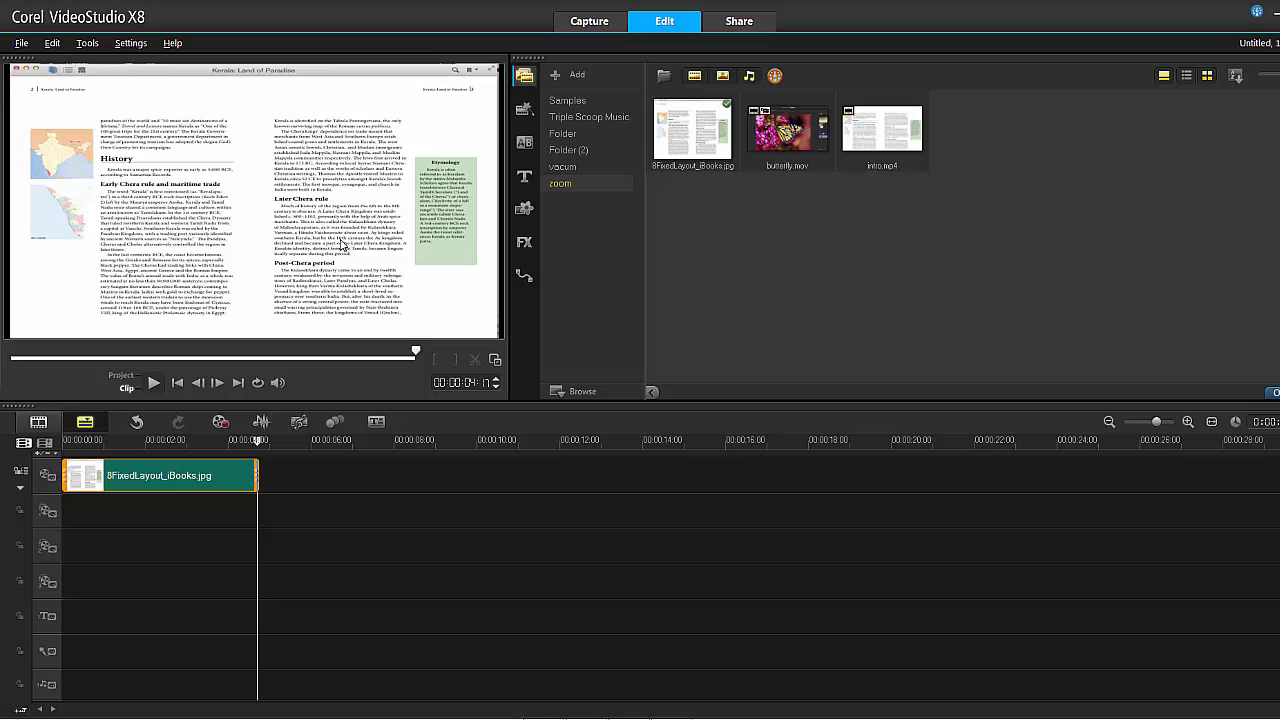
pyautogui.moveTo(486, 256)
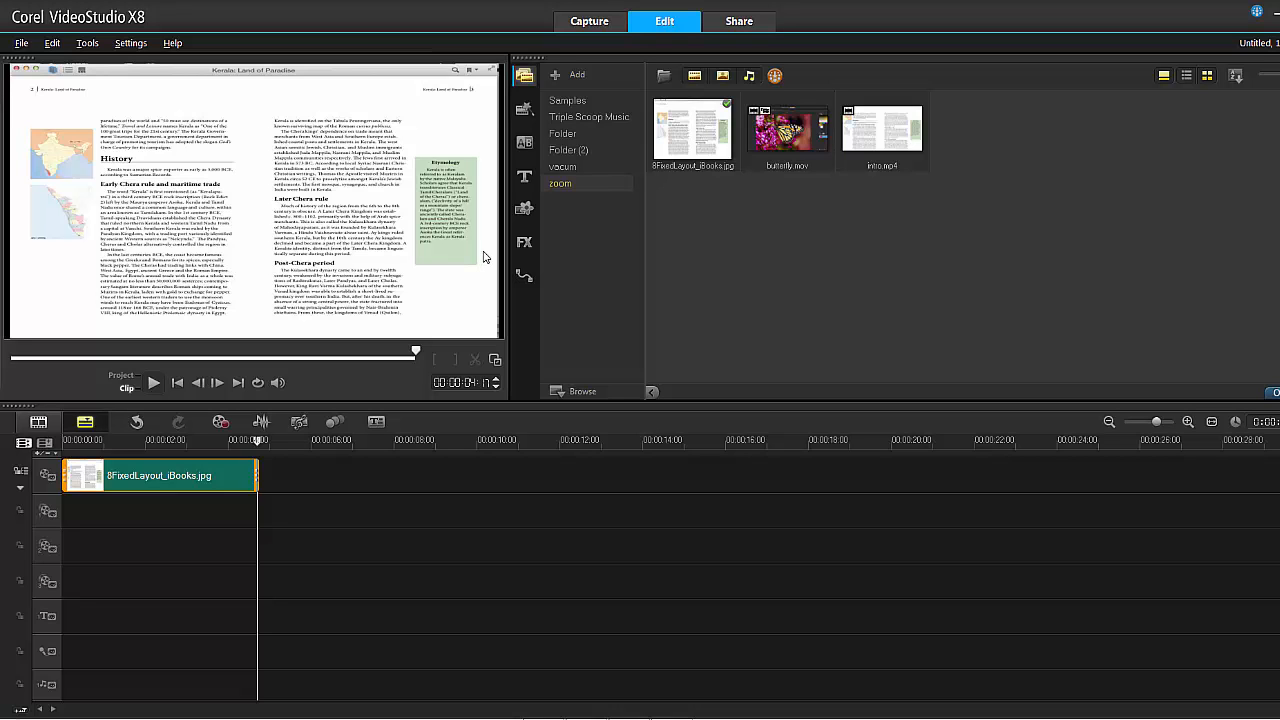
# - Show the FX library to reach the NewBlue Magnifying Glass filter
pyautogui.click(524, 242)
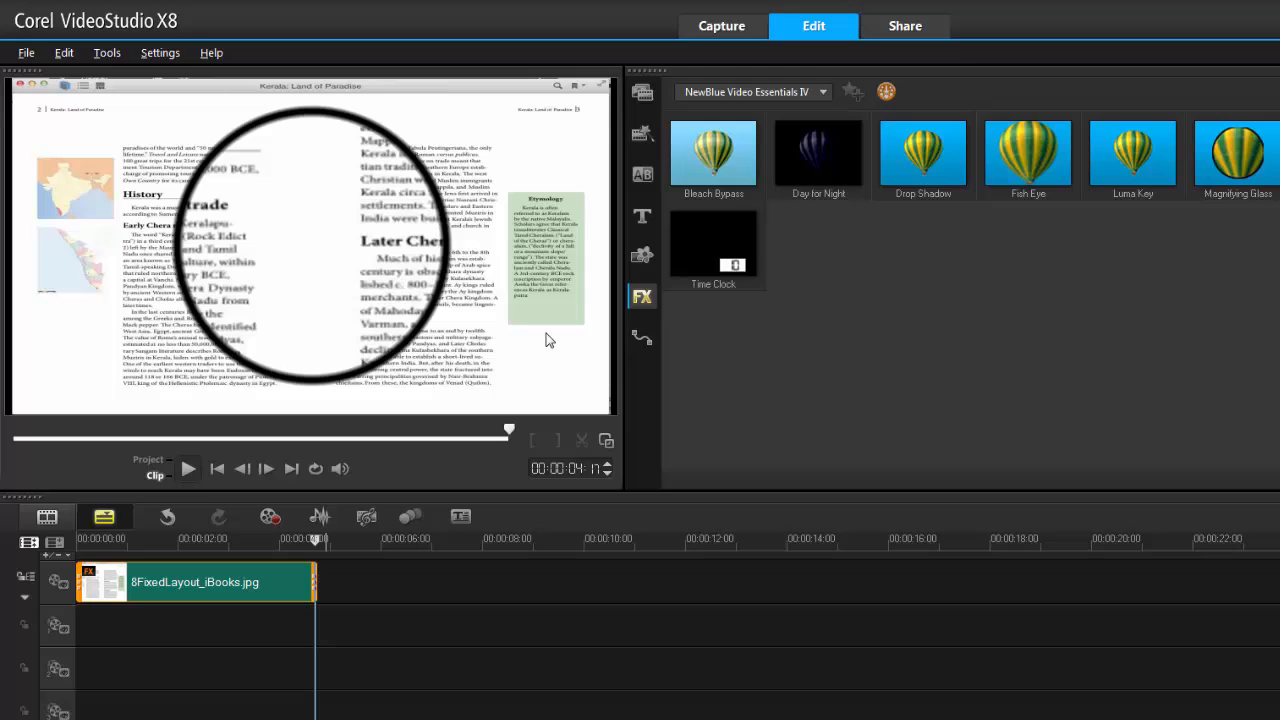
pyautogui.moveTo(400, 470)
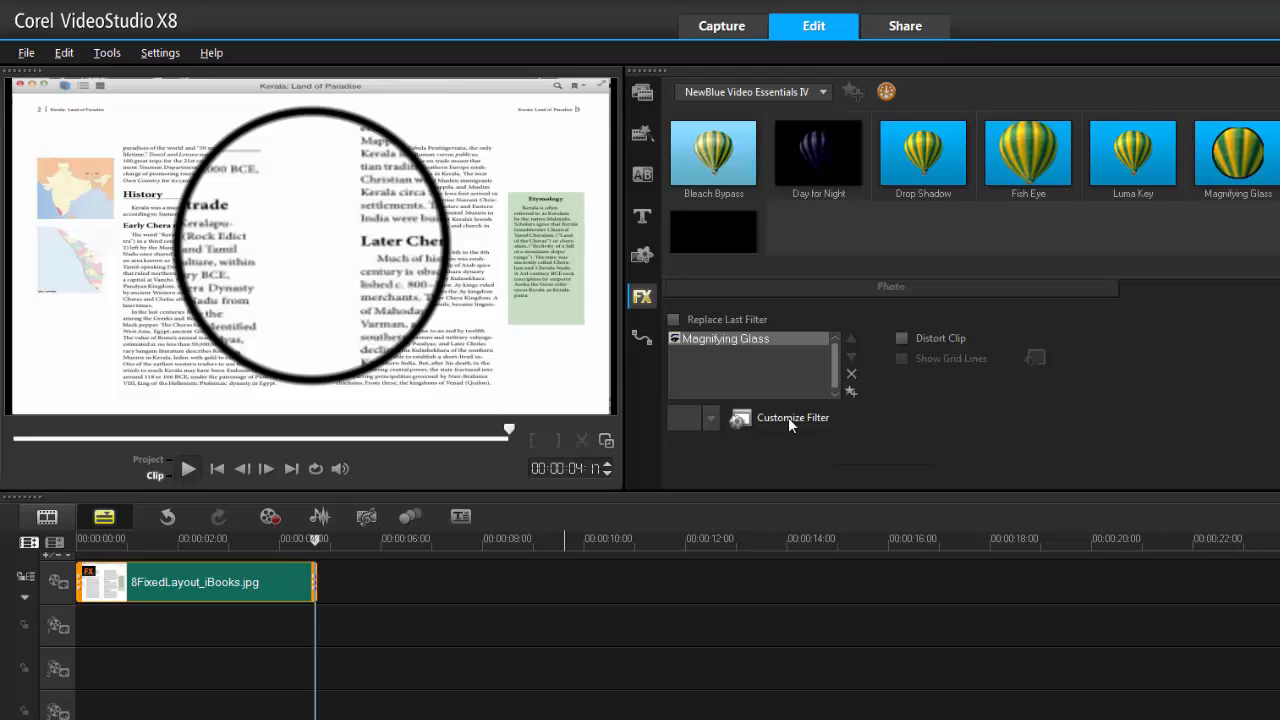
# - Bring up the Magnifying Glass filter's Customize Filter settings window
pyautogui.click(792, 418)
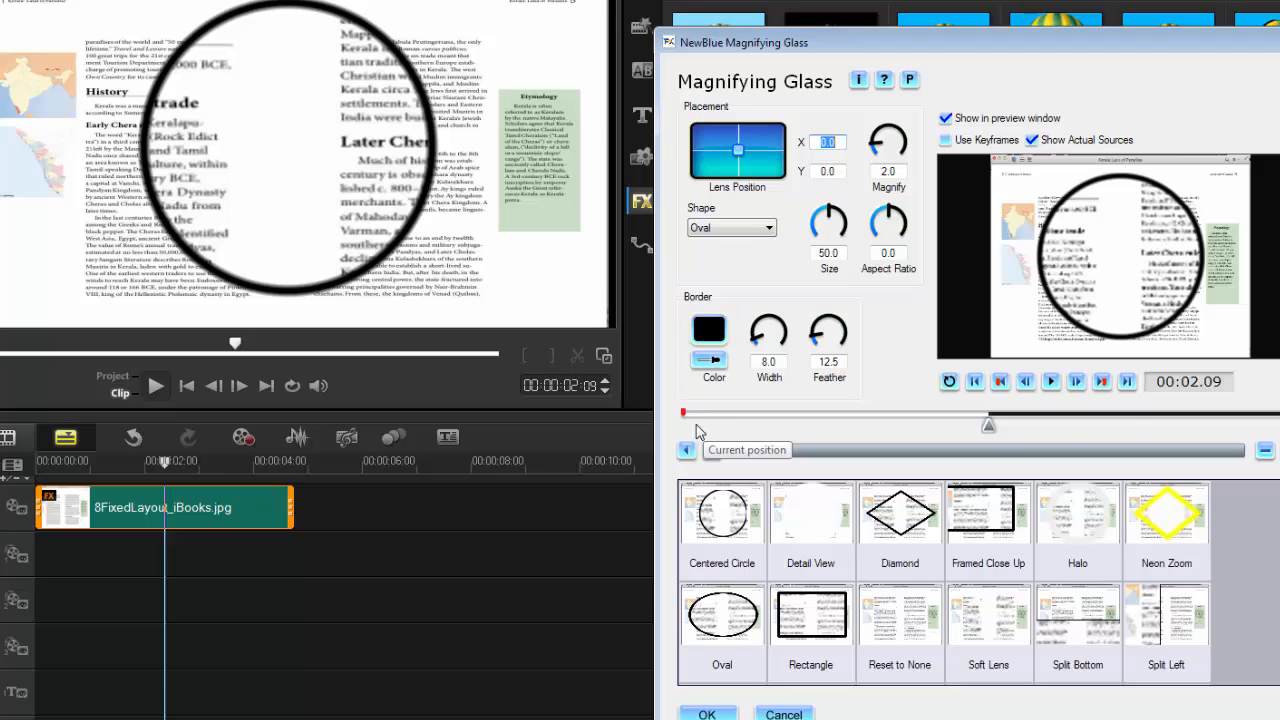
pyautogui.moveTo(1132, 432)
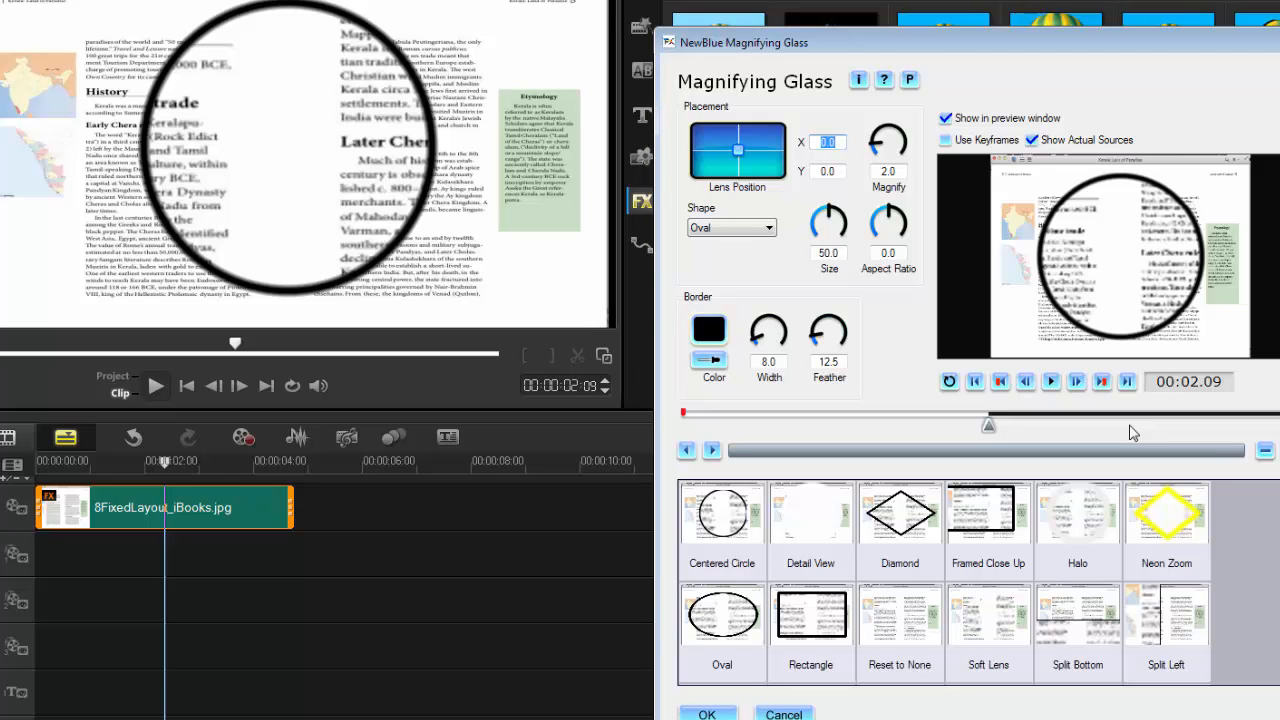
pyautogui.moveTo(1120, 422)
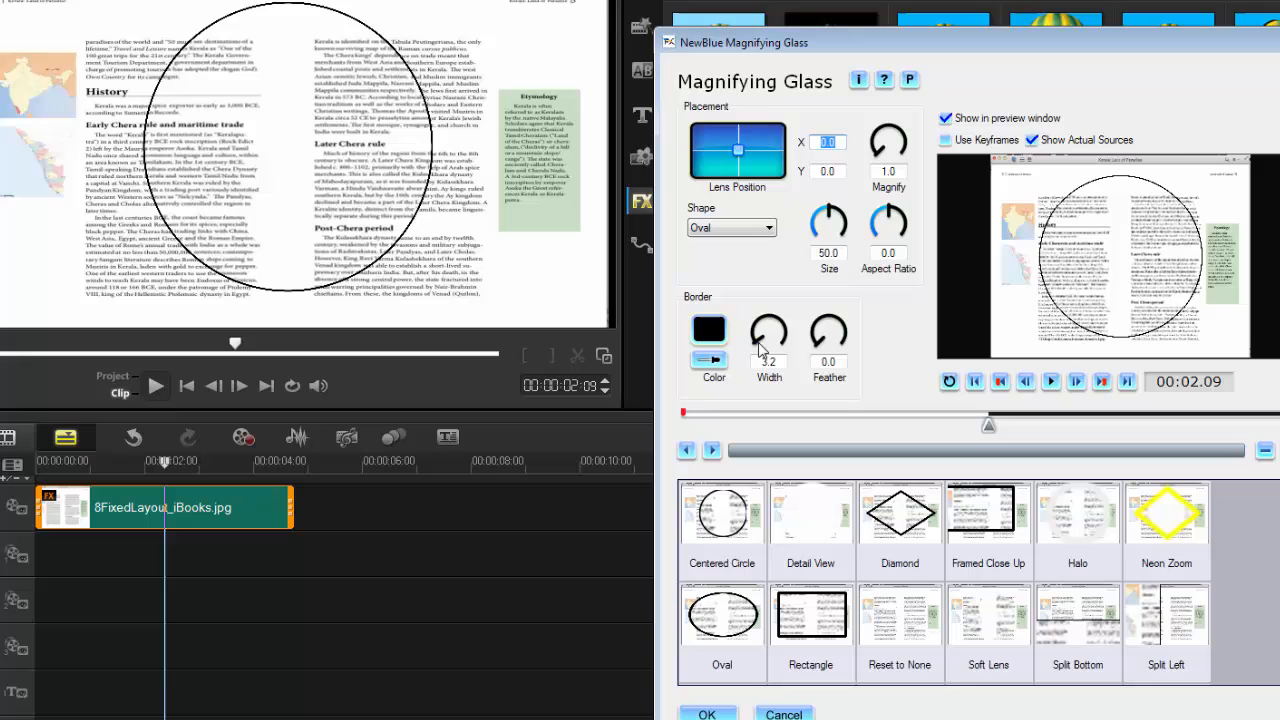
# - Set border Width to 3.2 and move the lens to X -9.3, Y -16.3 near the page centre
pyautogui.moveTo(736, 152); pyautogui.dragTo(736, 148)
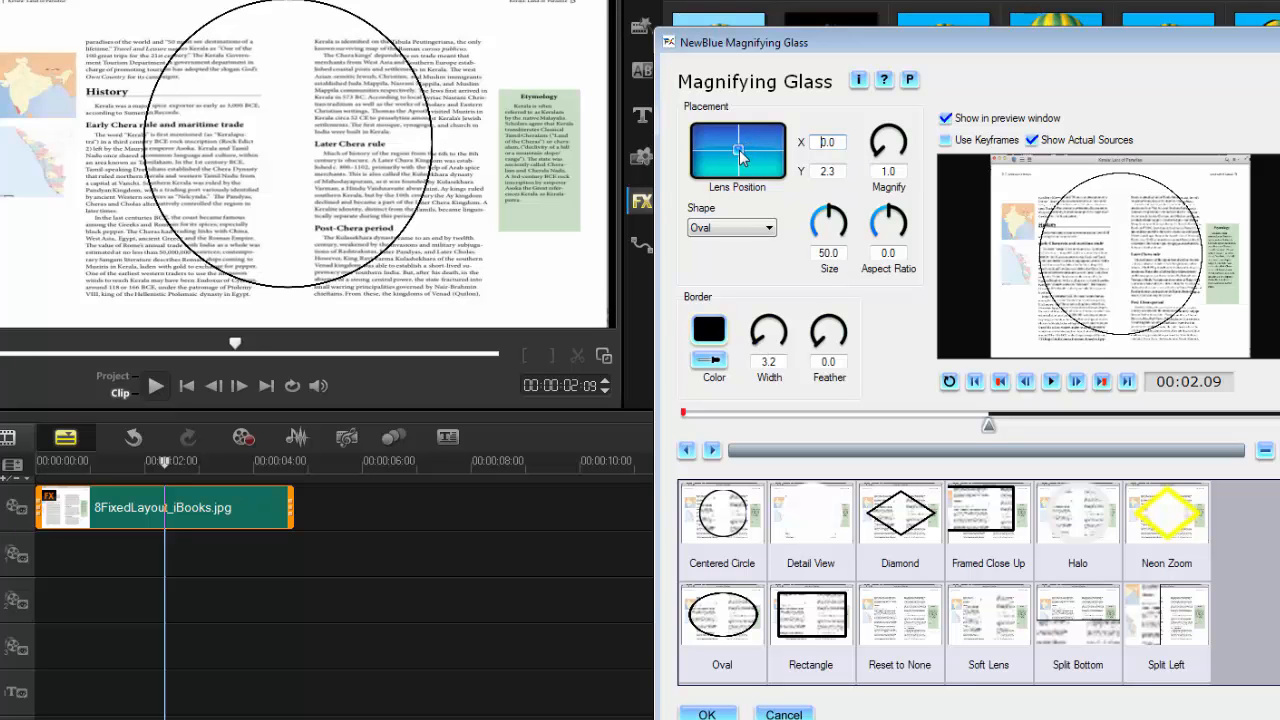
pyautogui.moveTo(740, 140); pyautogui.dragTo(748, 158)
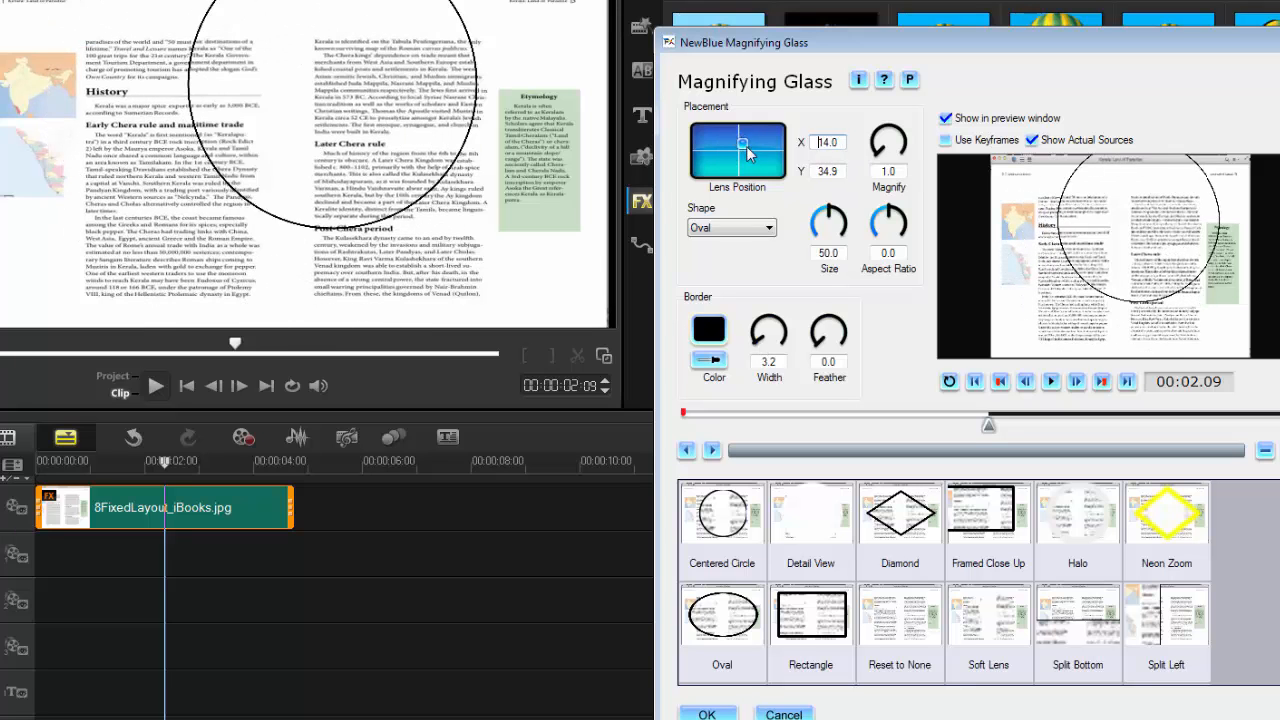
pyautogui.moveTo(742, 140); pyautogui.dragTo(754, 156)
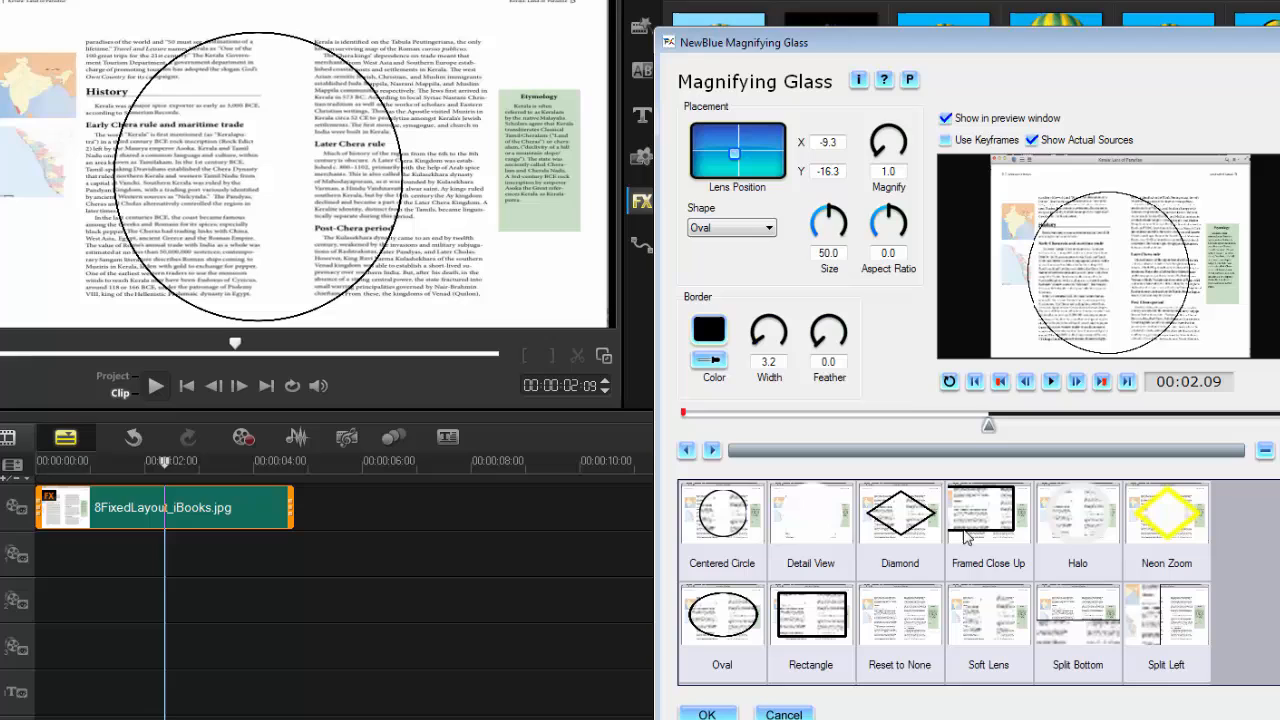
pyautogui.moveTo(780, 252)
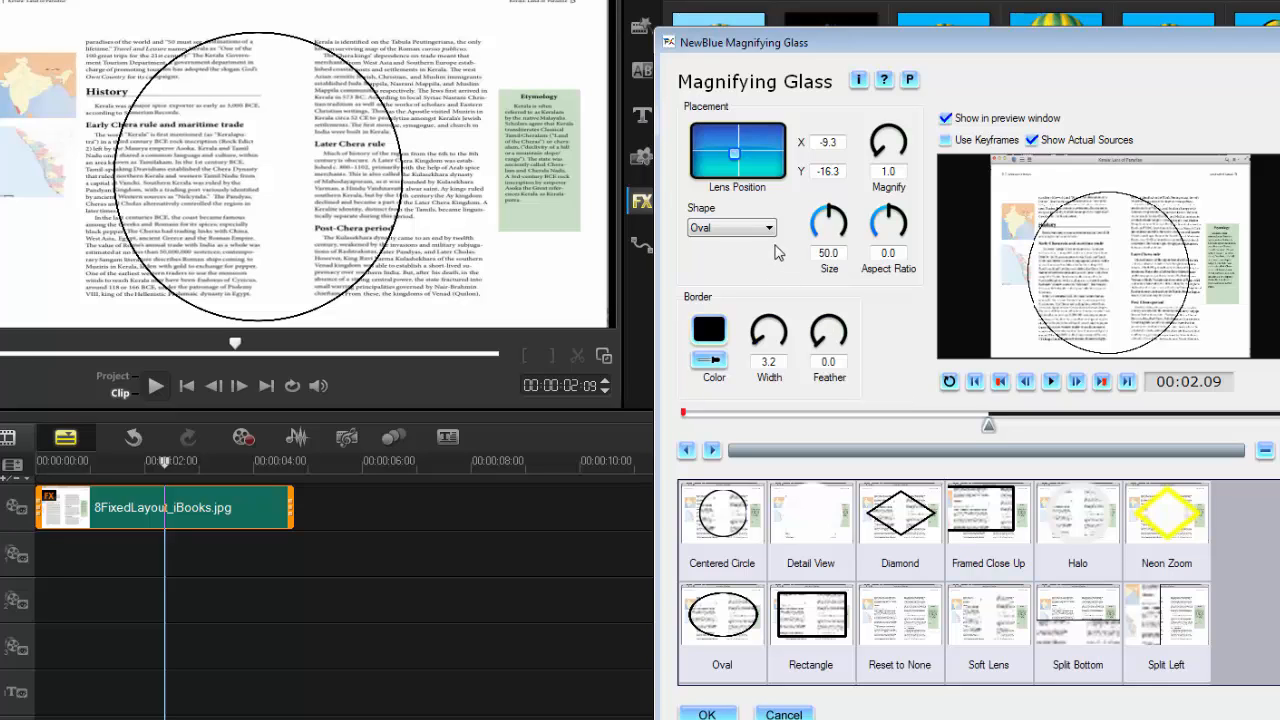
# - Make the magnifier a Rectangle and move the lens right to X 34.9
pyautogui.click(730, 228)
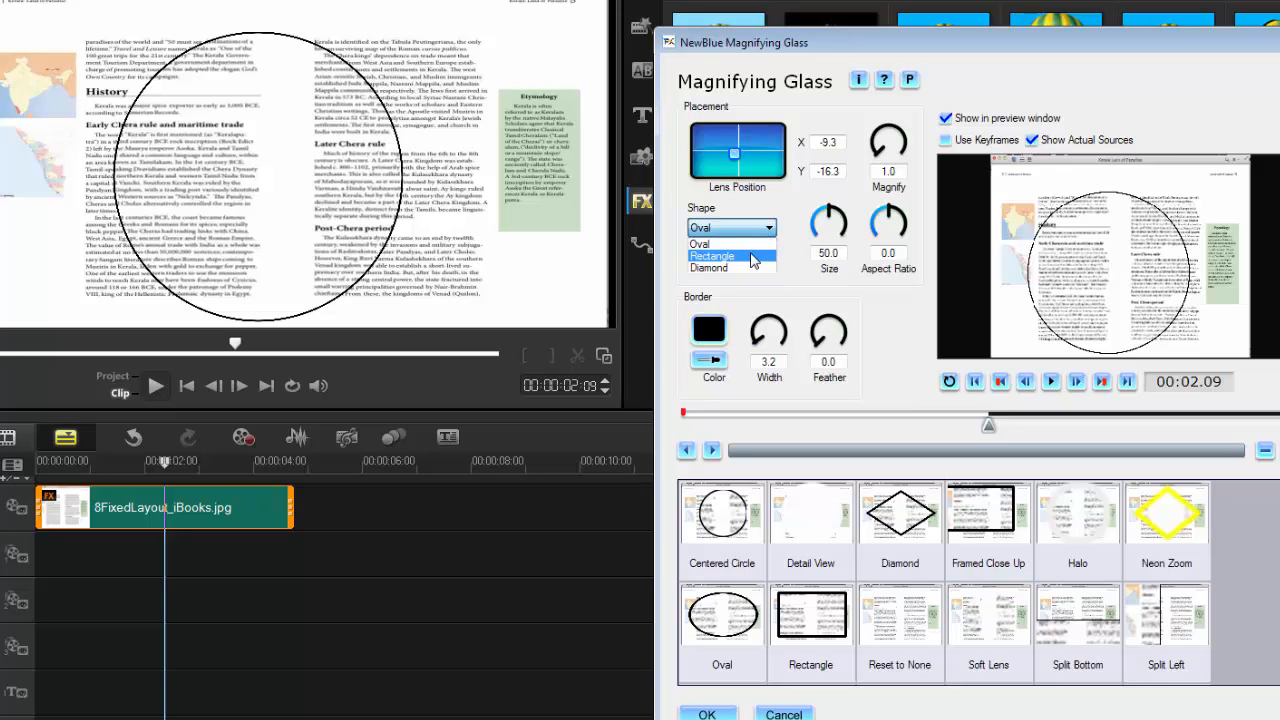
pyautogui.click(712, 256)
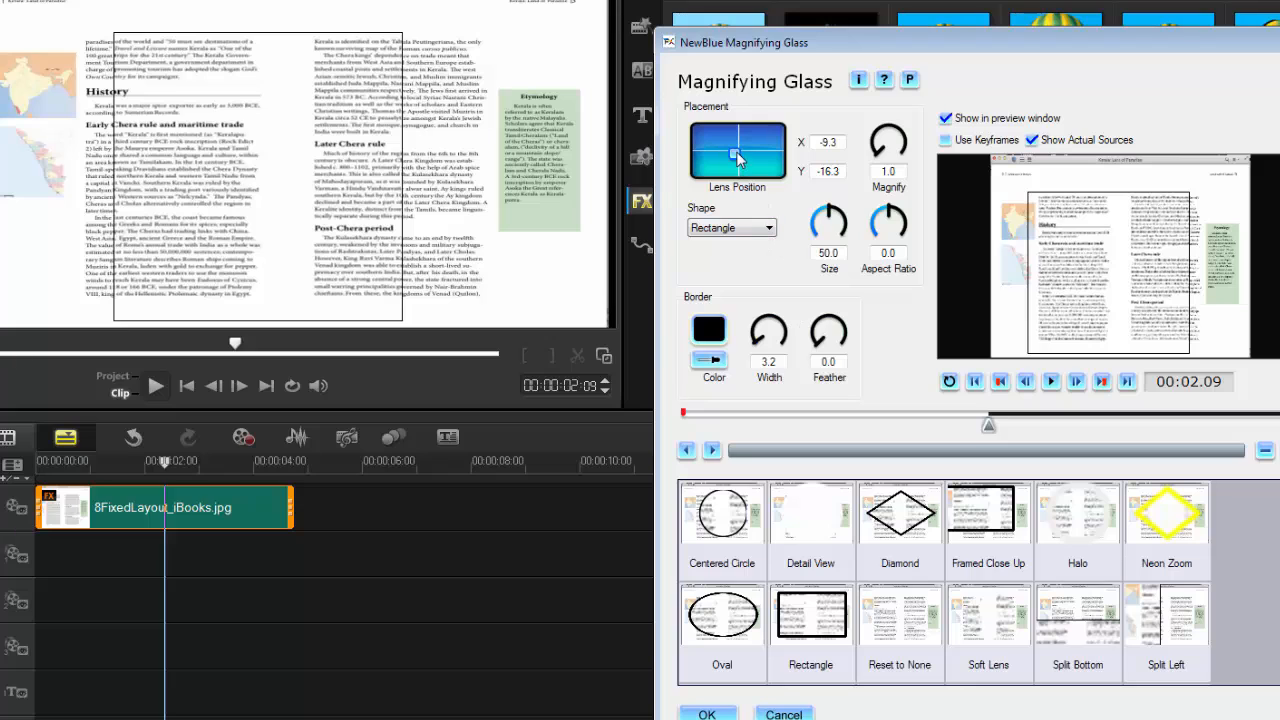
pyautogui.moveTo(736, 158); pyautogui.dragTo(750, 158)
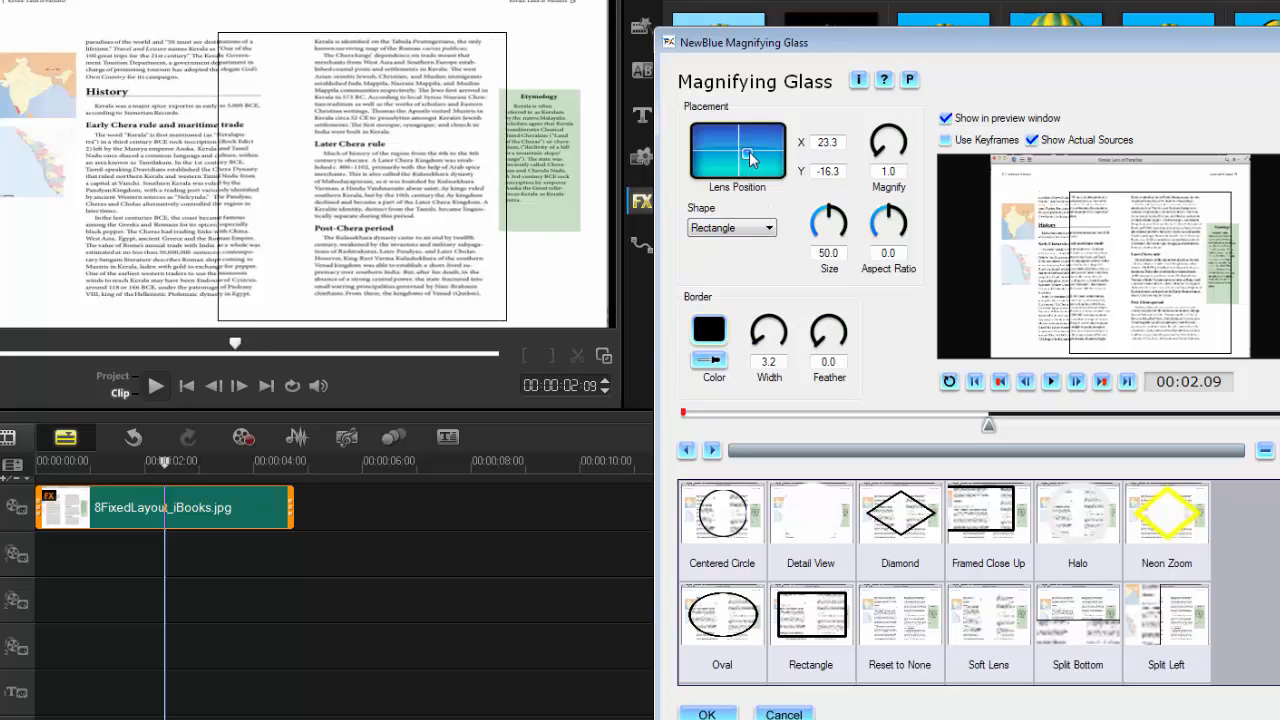
pyautogui.moveTo(744, 158); pyautogui.dragTo(756, 158)
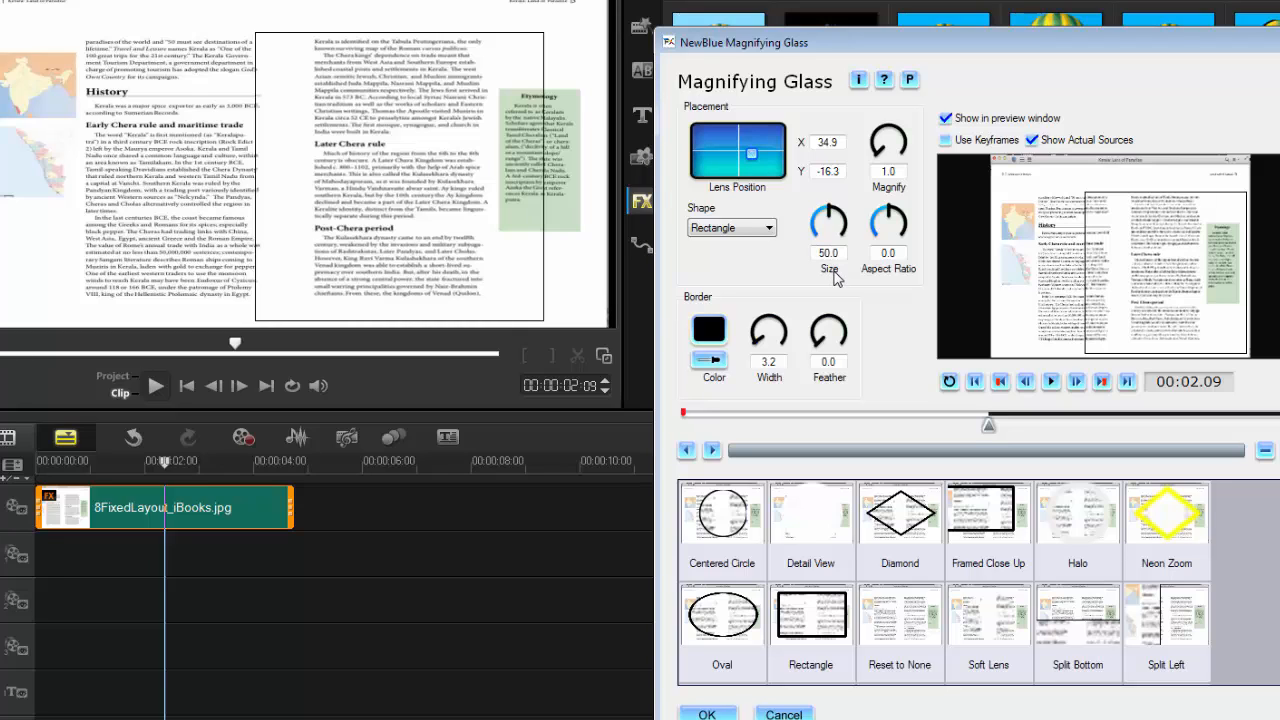
# - Reduce Size to 34.2 and Aspect Ratio to -53.6 for a small, wide box
pyautogui.moveTo(830, 220); pyautogui.dragTo(830, 236)
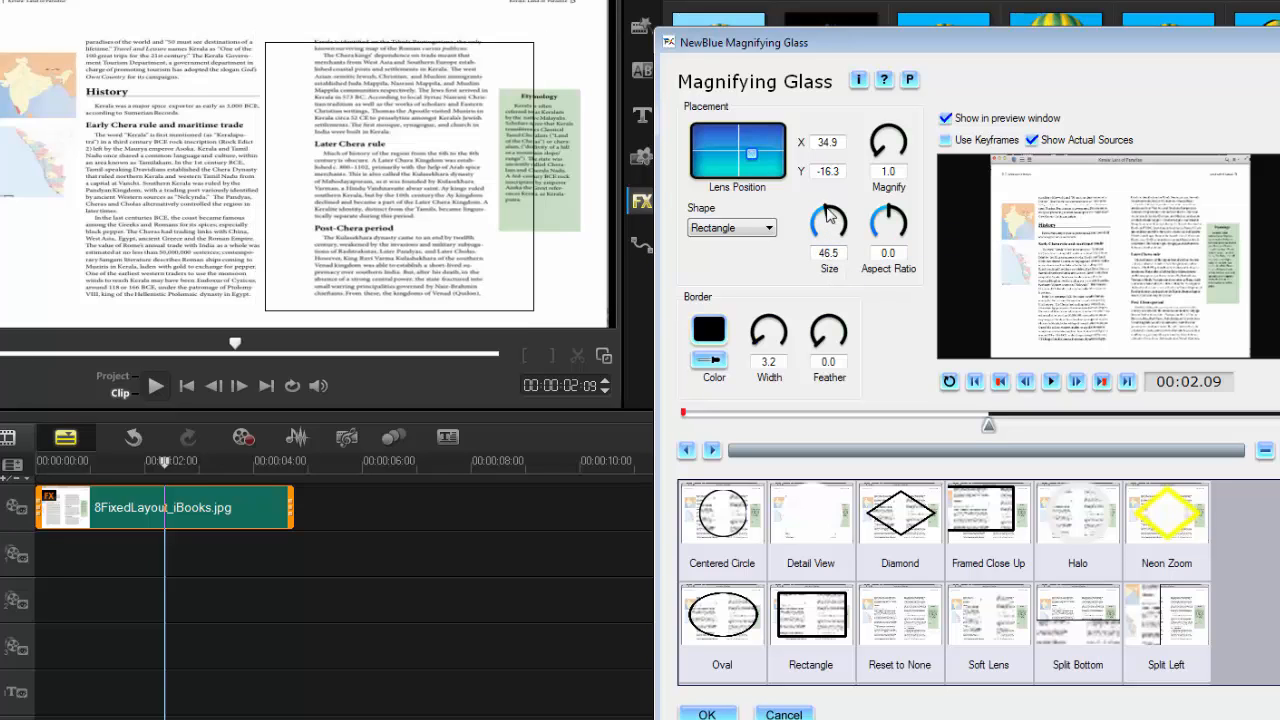
pyautogui.moveTo(828, 222); pyautogui.dragTo(828, 236)
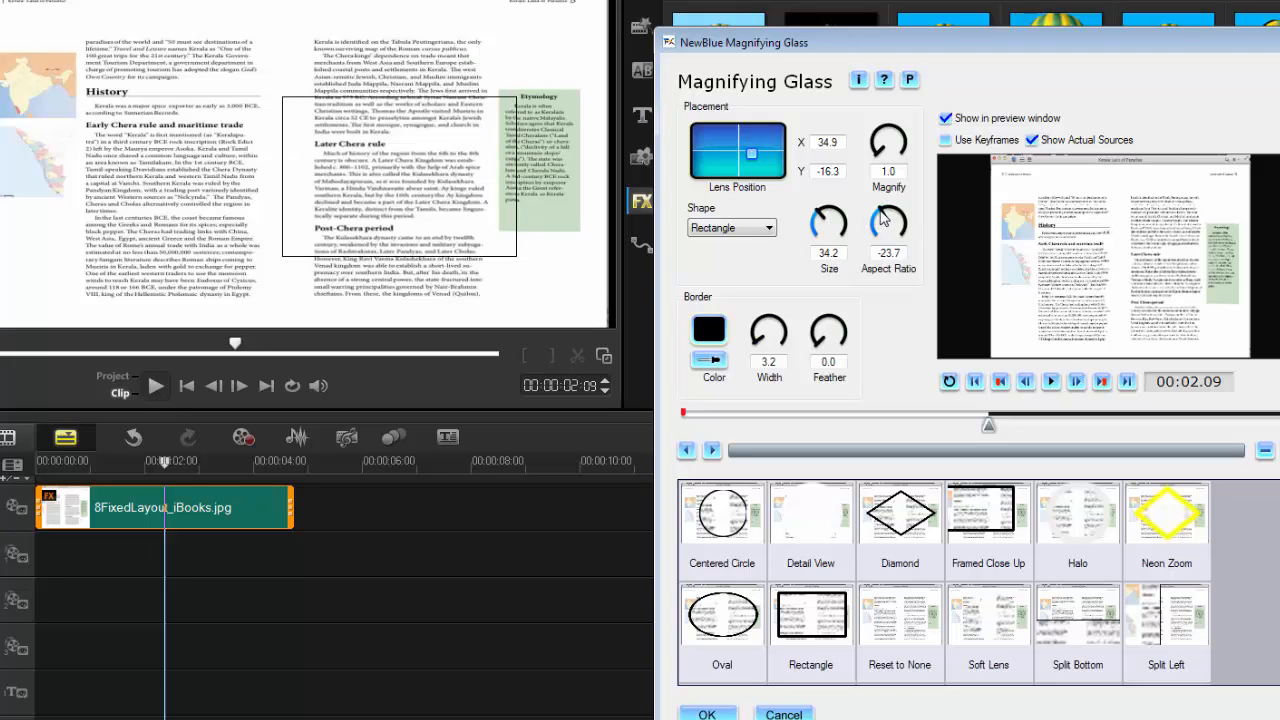
pyautogui.moveTo(888, 220); pyautogui.dragTo(888, 244)
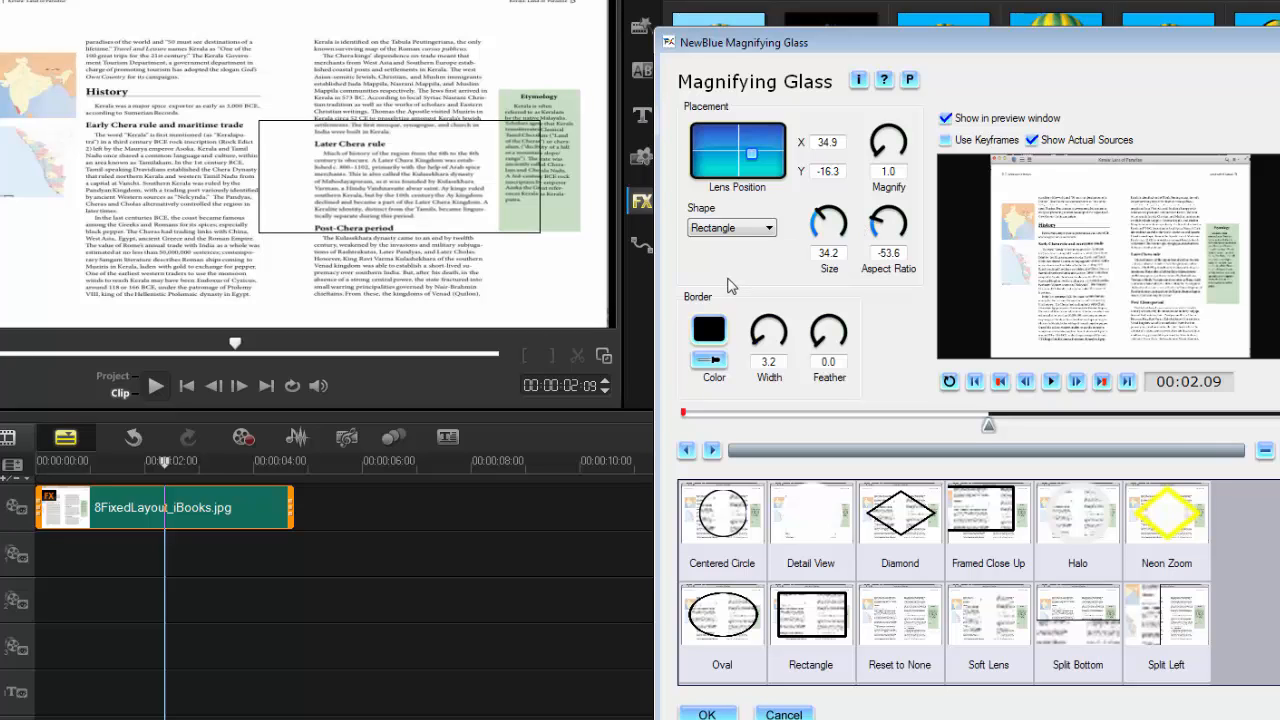
pyautogui.moveTo(716, 308)
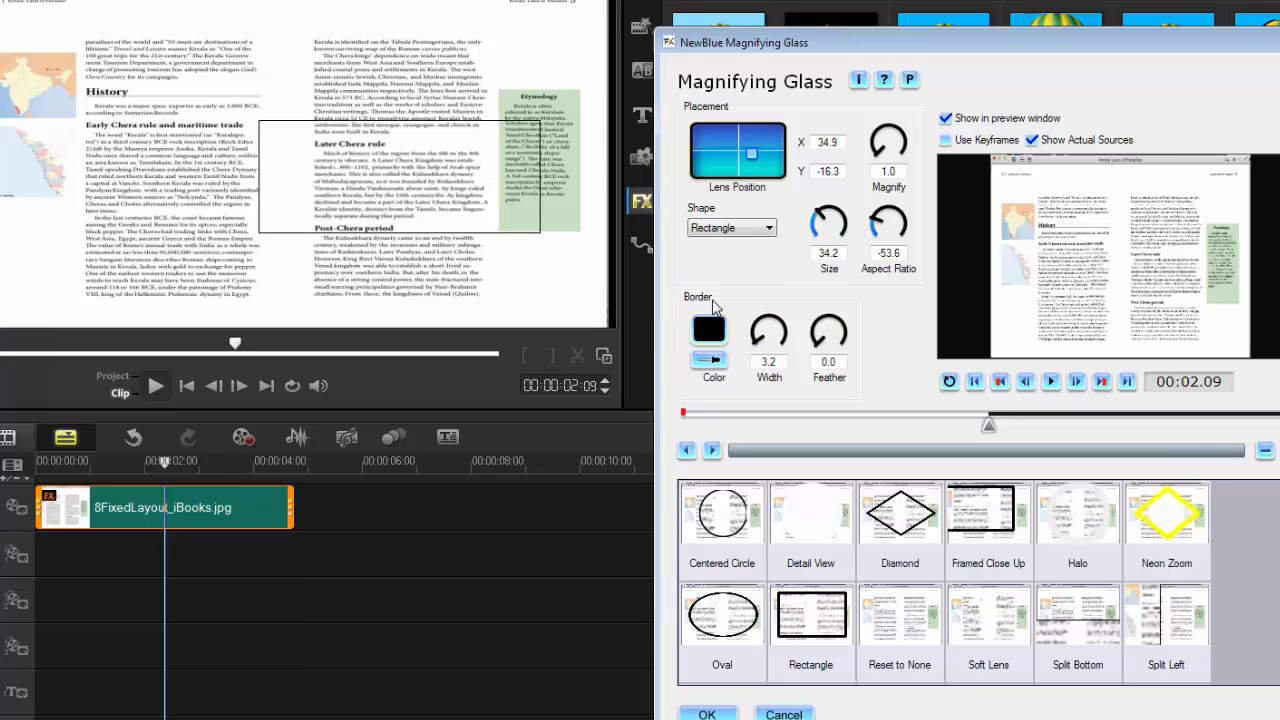
pyautogui.moveTo(708, 328)
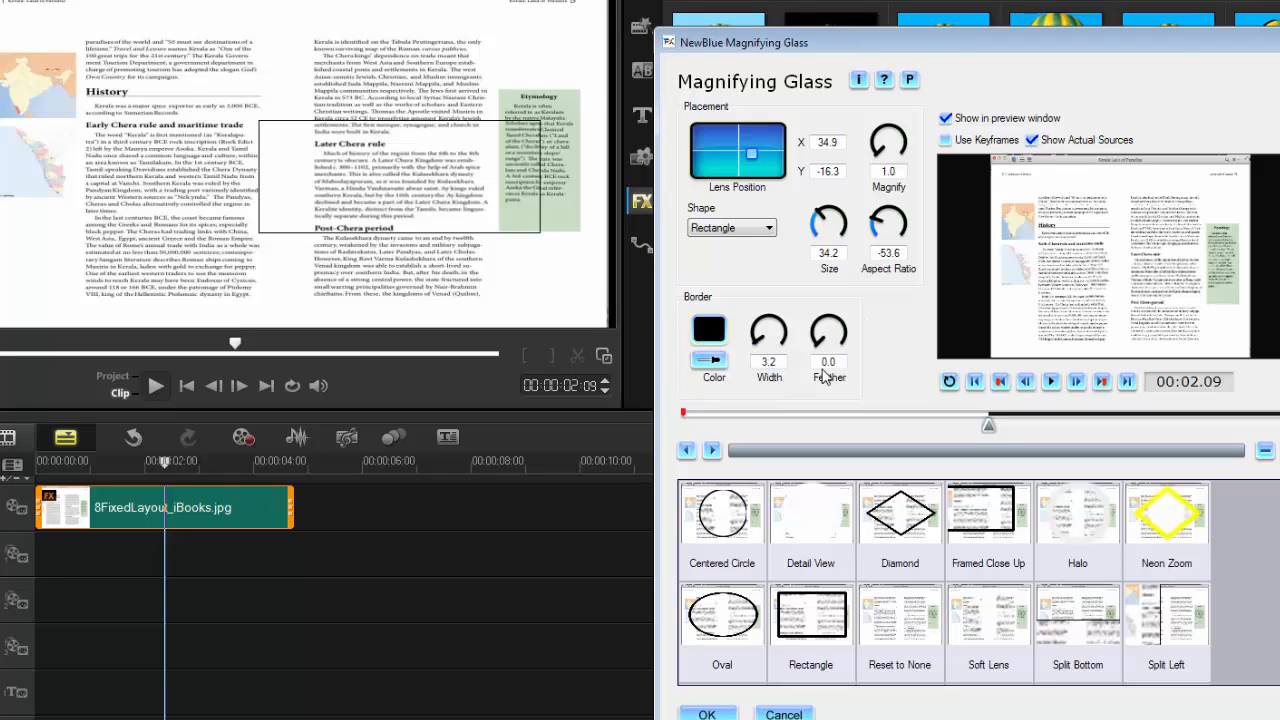
pyautogui.moveTo(828, 330); pyautogui.dragTo(828, 310)
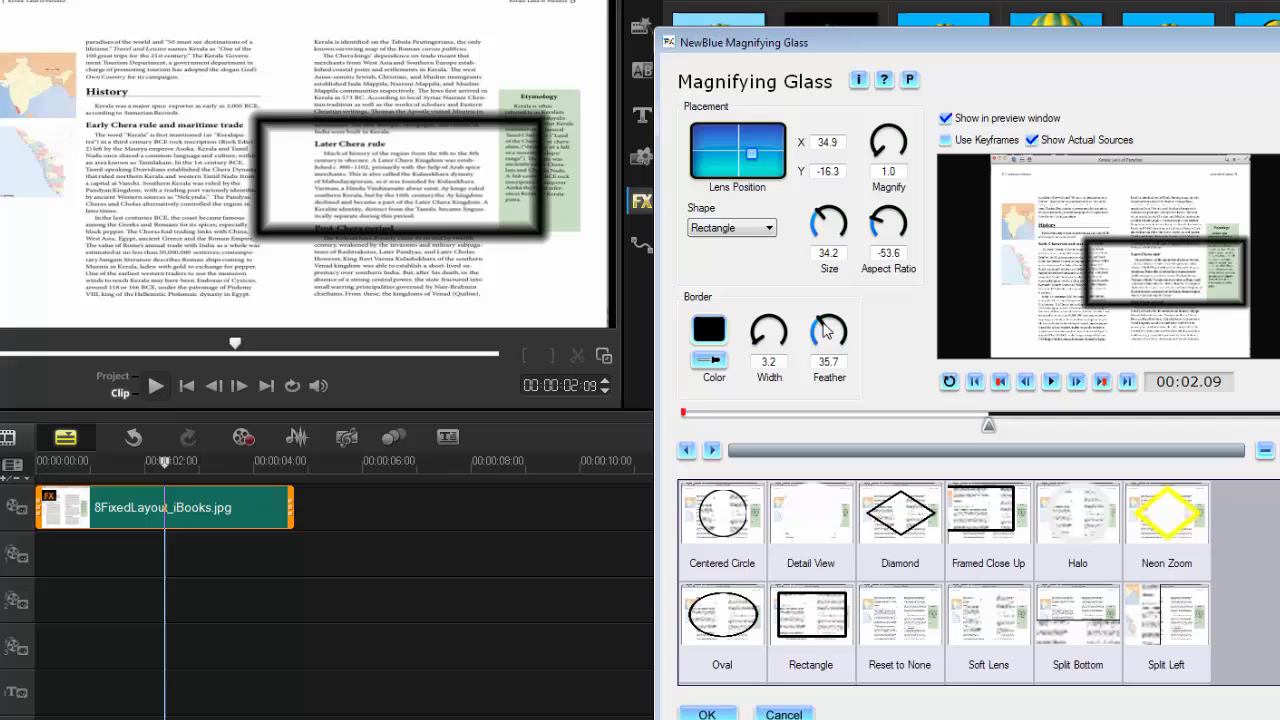
pyautogui.moveTo(828, 330); pyautogui.dragTo(836, 324)
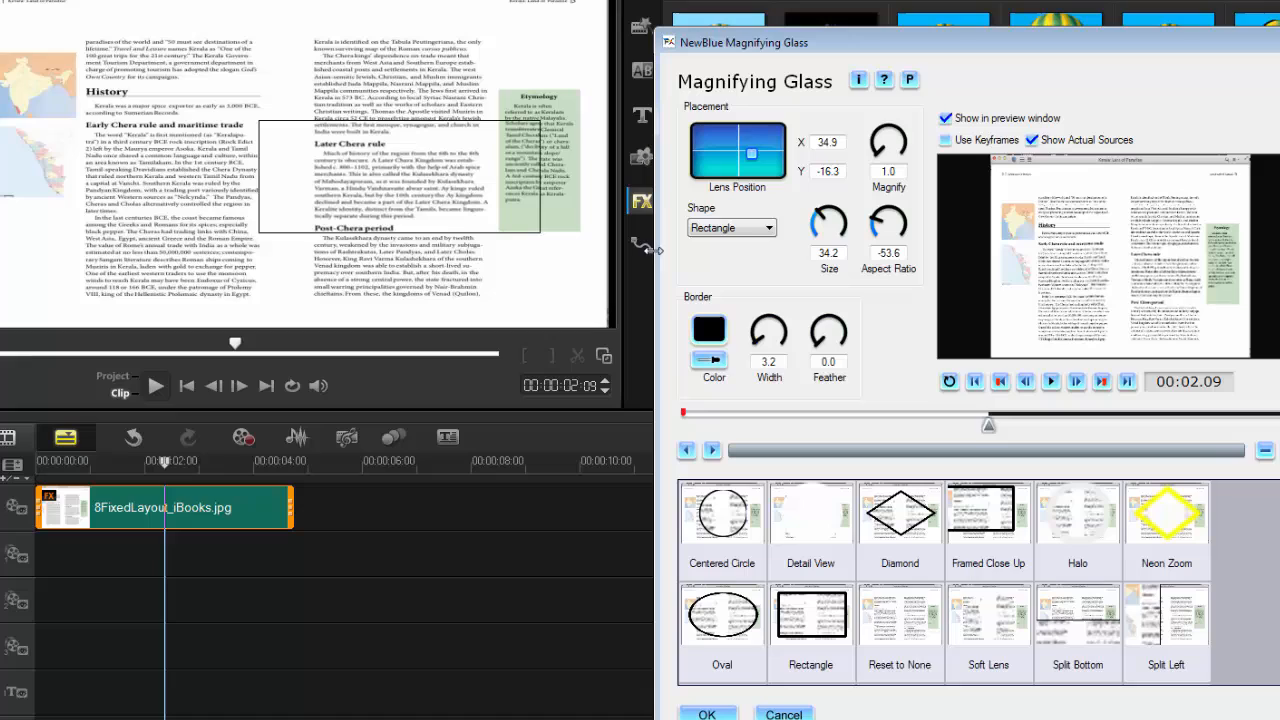
pyautogui.moveTo(650, 258)
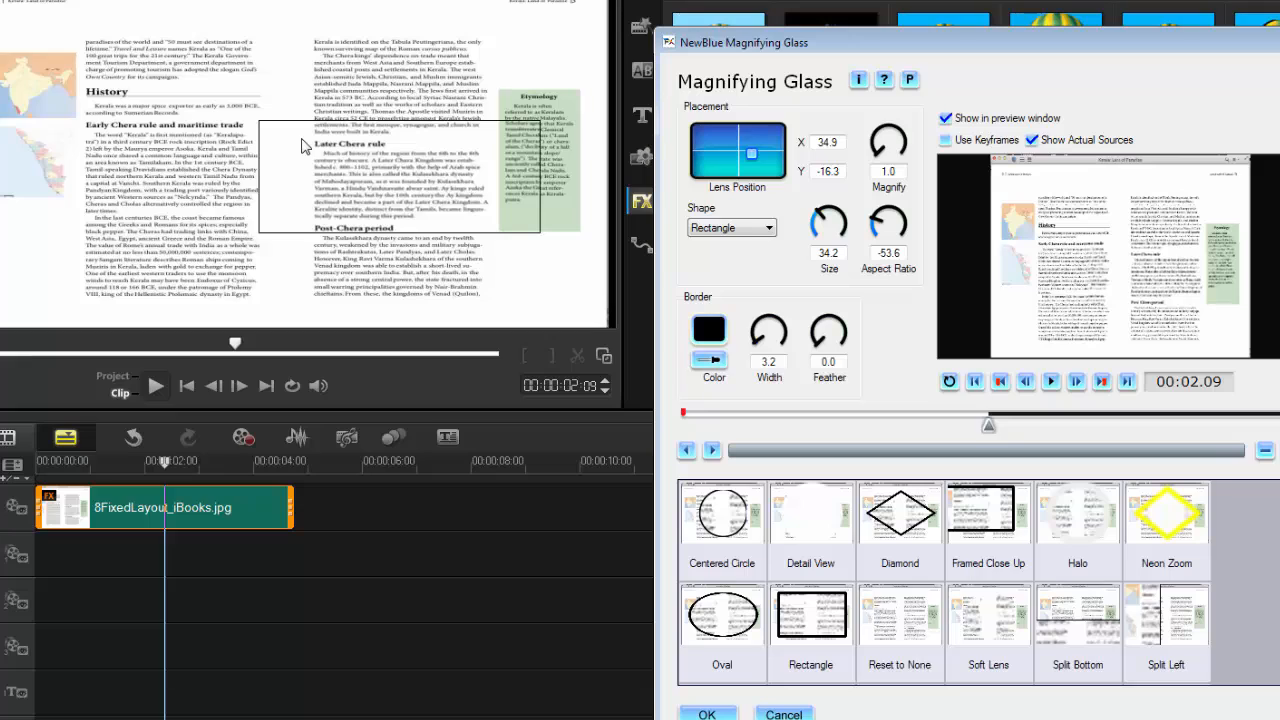
pyautogui.moveTo(296, 184)
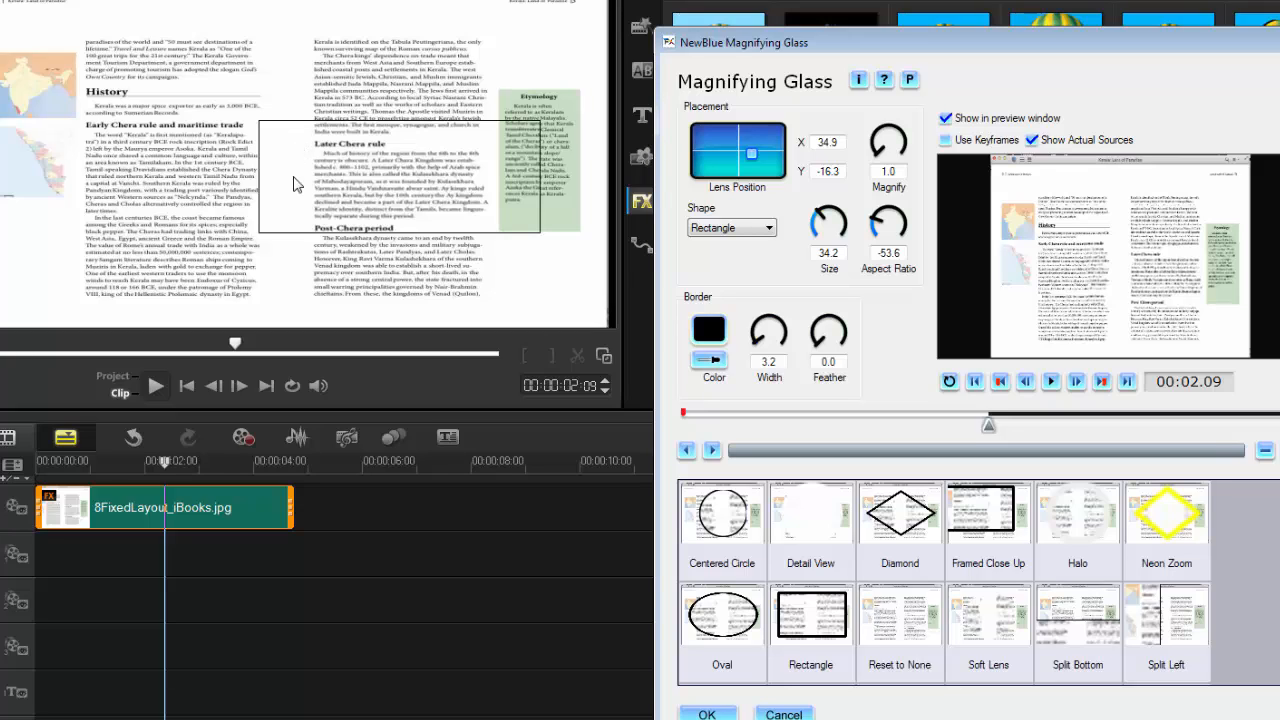
pyautogui.moveTo(450, 180)
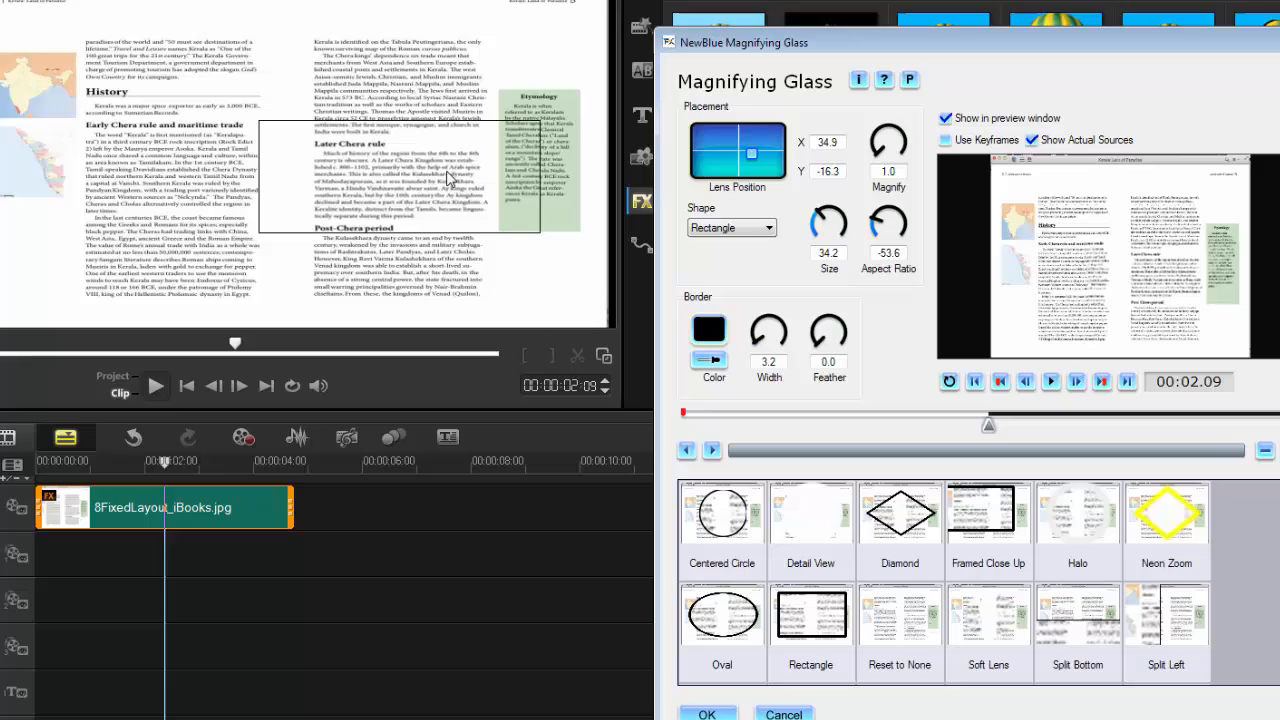
pyautogui.moveTo(570, 192)
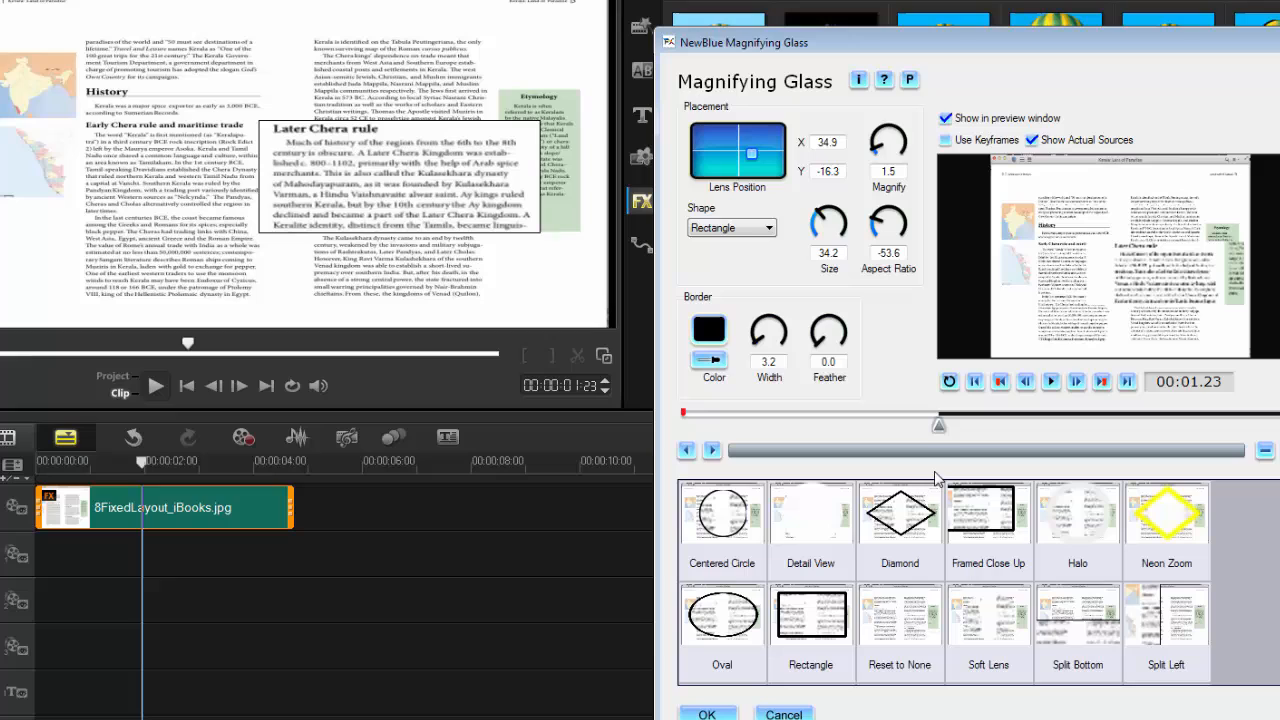
pyautogui.moveTo(960, 458)
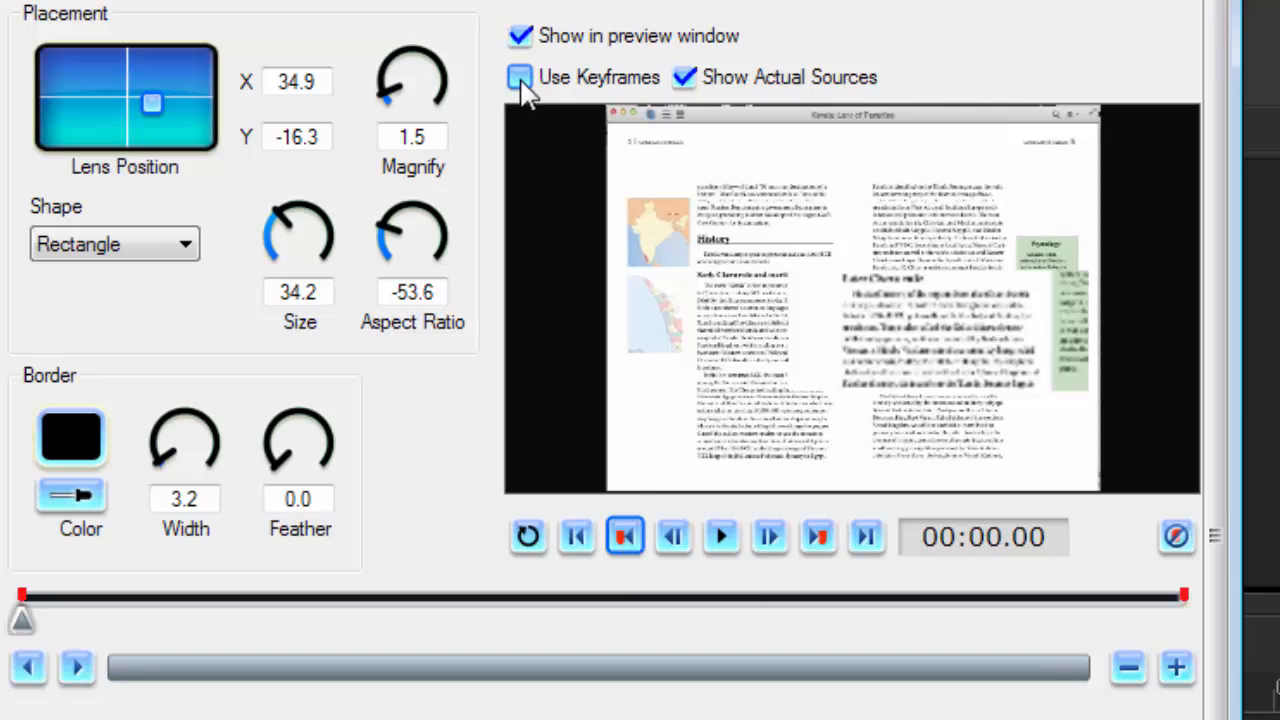
# - Enable Use Keyframes for the Magnifying Glass and copy the first keyframe
pyautogui.click(520, 76)
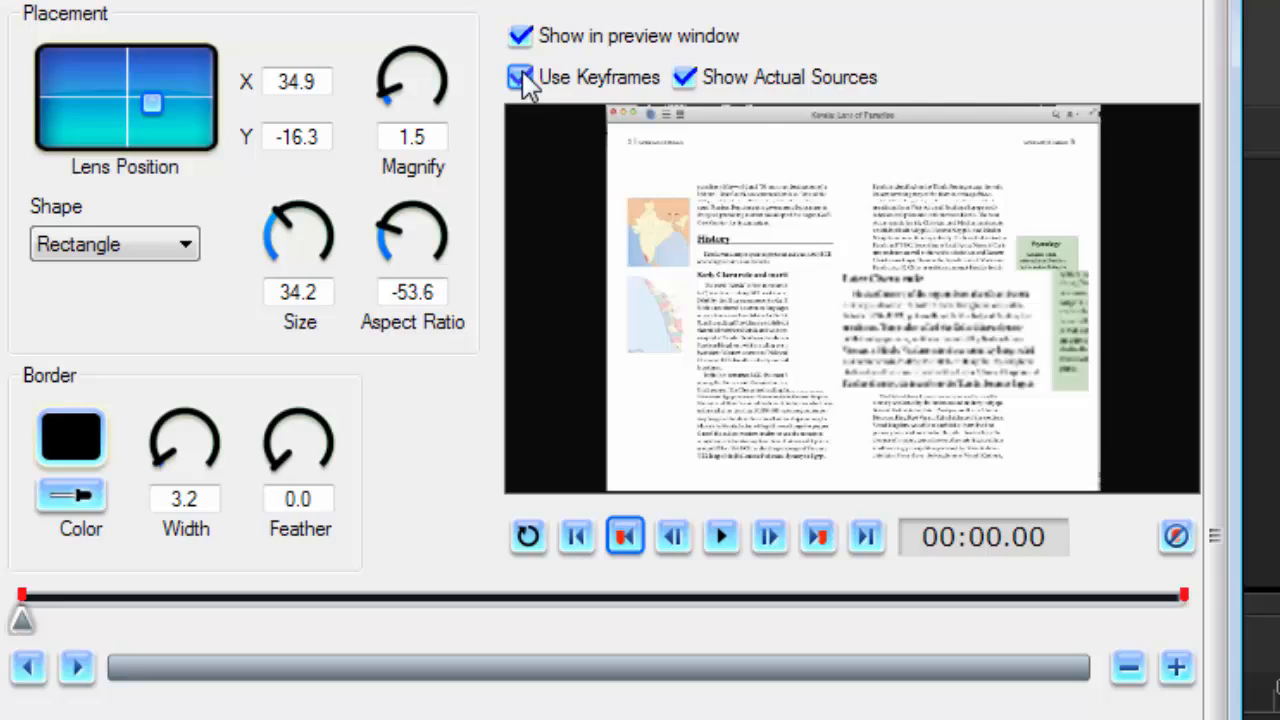
pyautogui.press('ctrl+c')
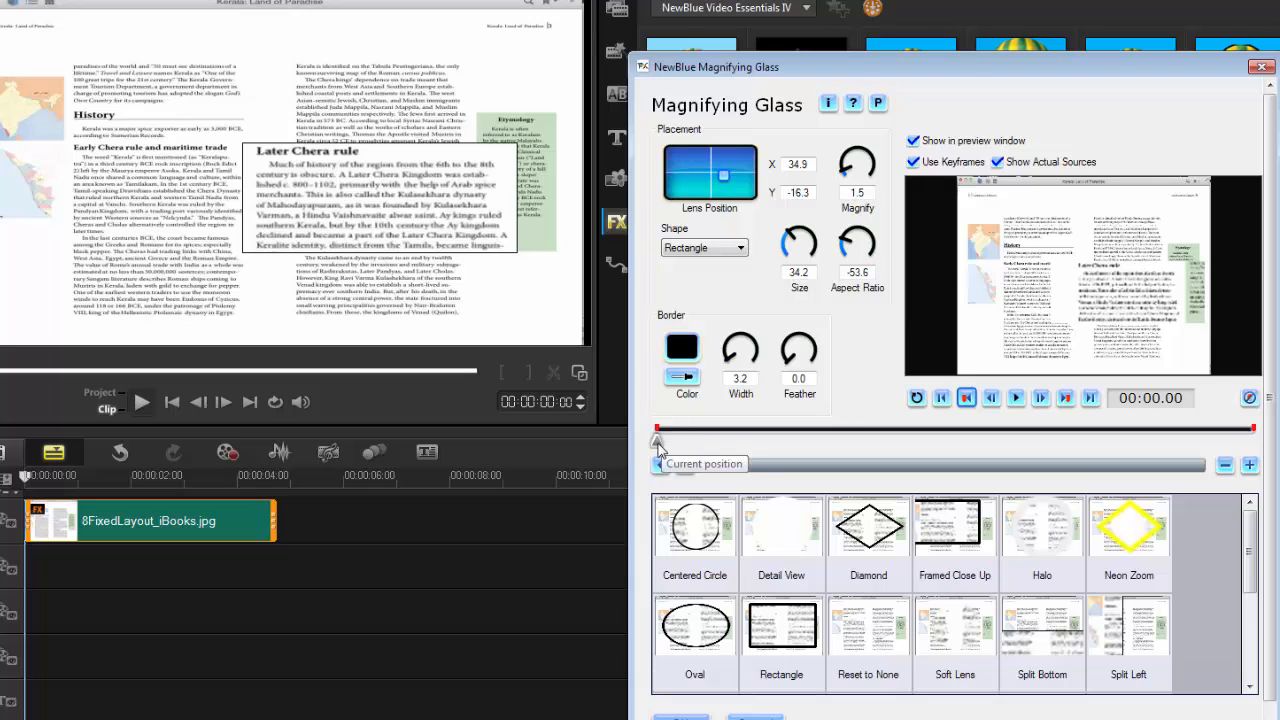
# - Add a keyframe at about 1 second with Magnify 1.5 and border Width 3.2
pyautogui.moveTo(658, 440); pyautogui.dragTo(880, 440)
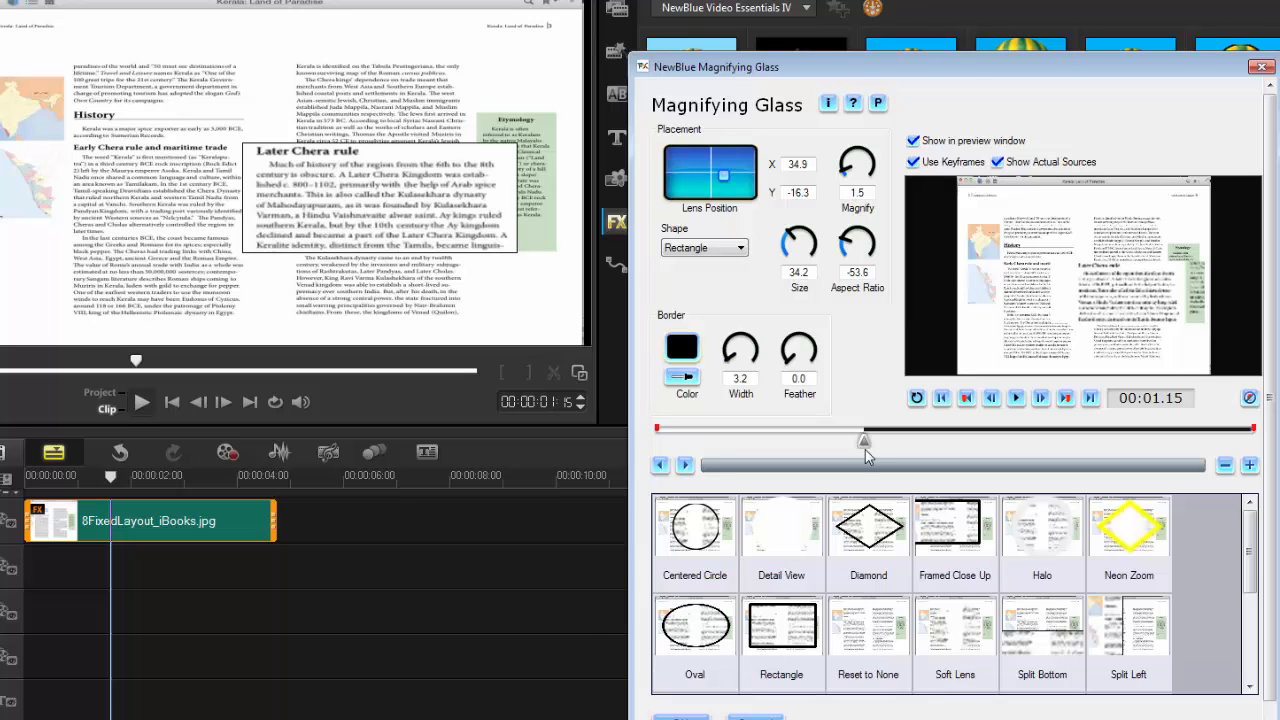
pyautogui.press('ctrl+v')
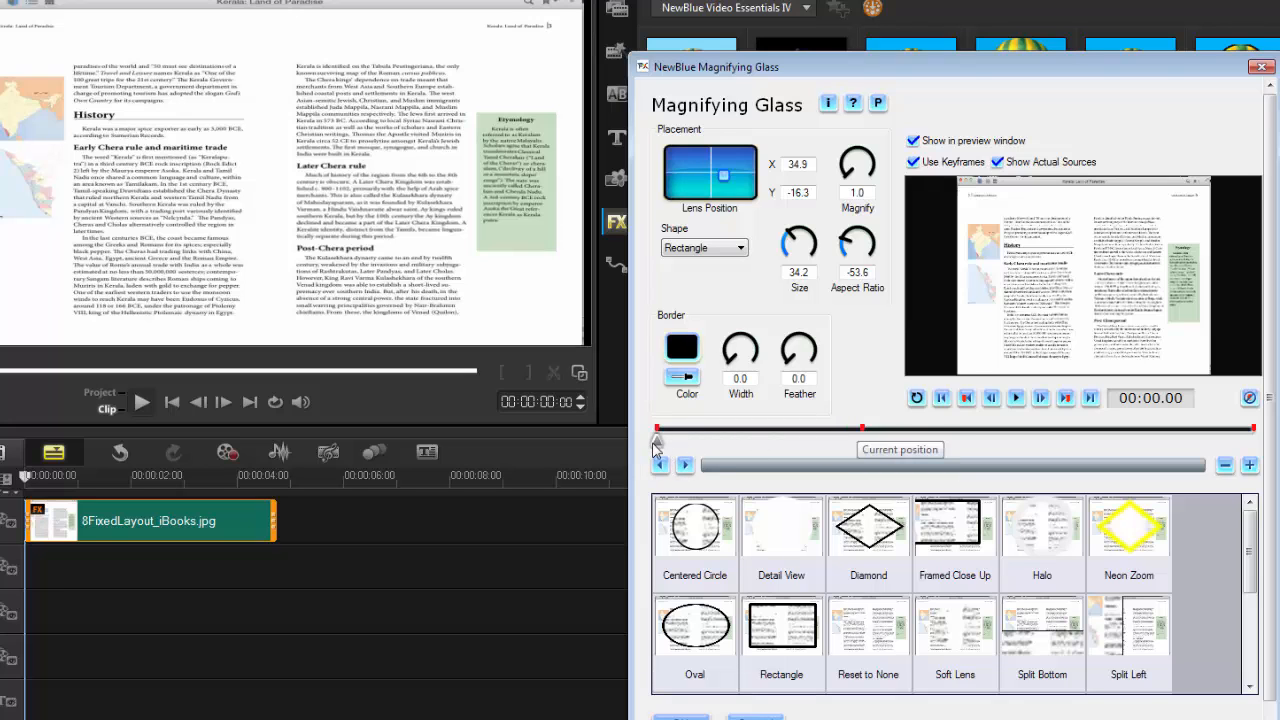
# - Scrub through the pop-up growing animation and return the preview to 00:00
pyautogui.moveTo(656, 430); pyautogui.dragTo(760, 430)
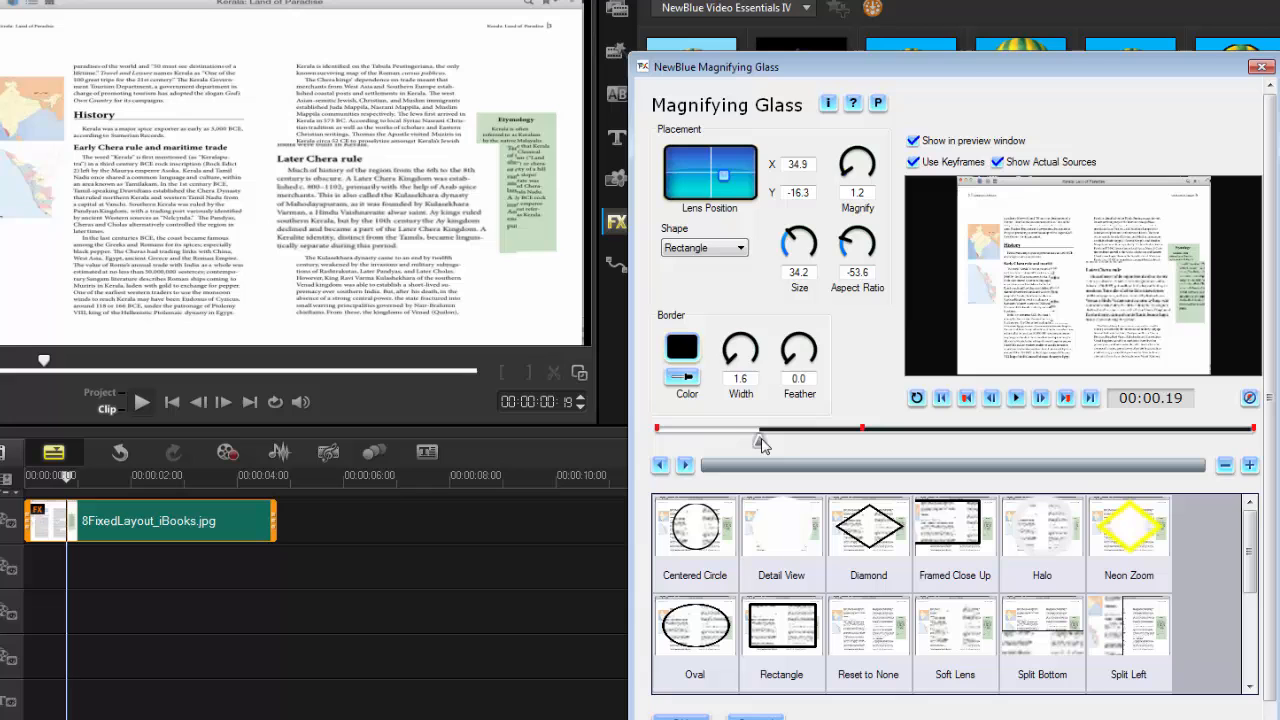
pyautogui.moveTo(760, 428); pyautogui.dragTo(862, 428)
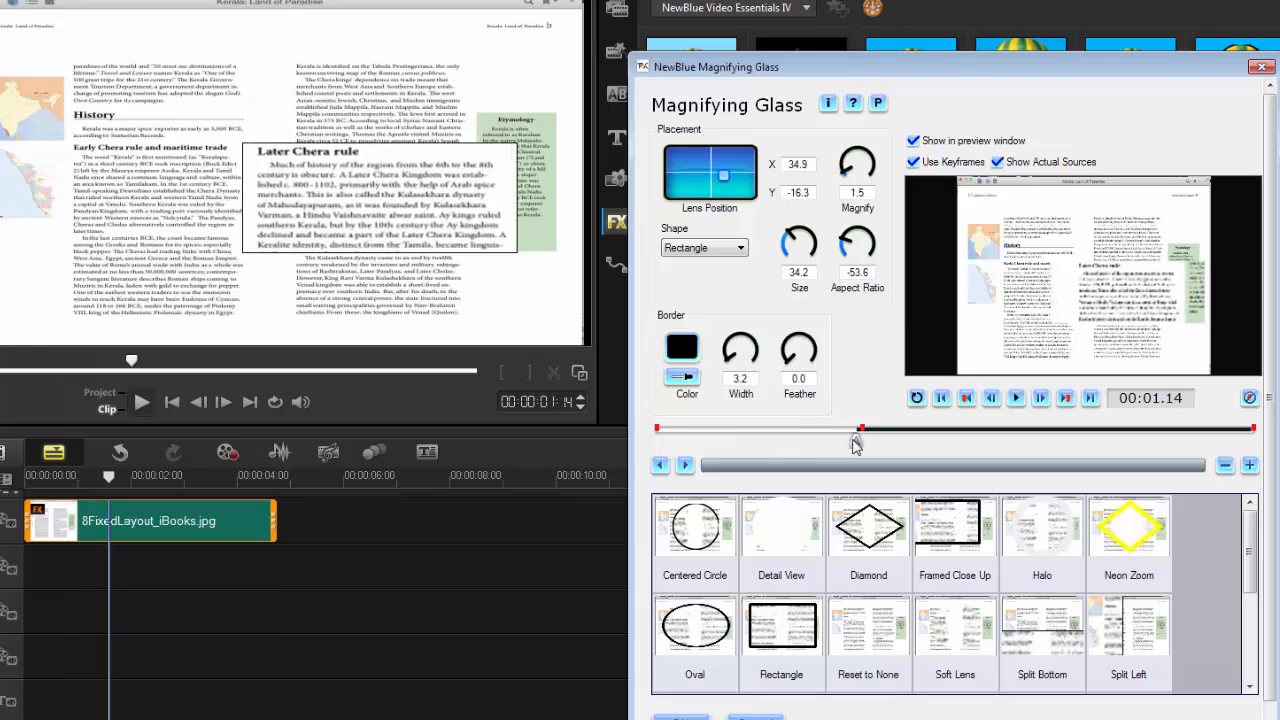
pyautogui.click(660, 464)
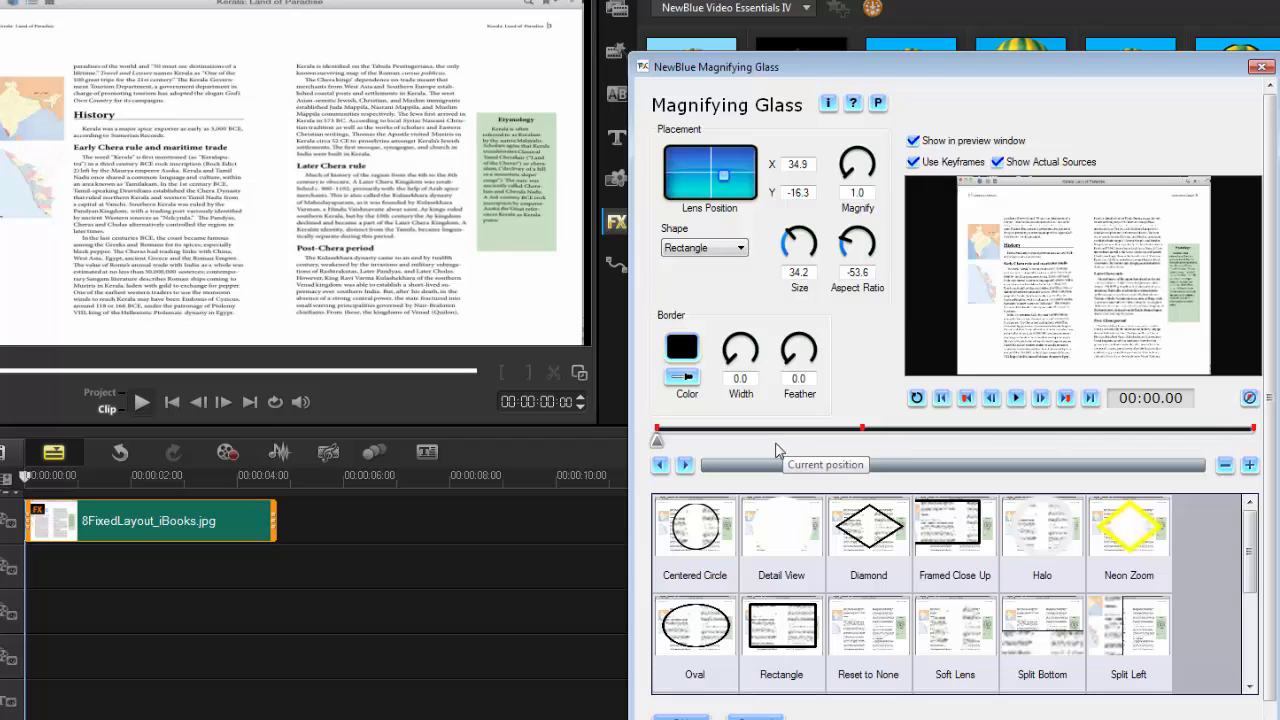
pyautogui.moveTo(900, 420)
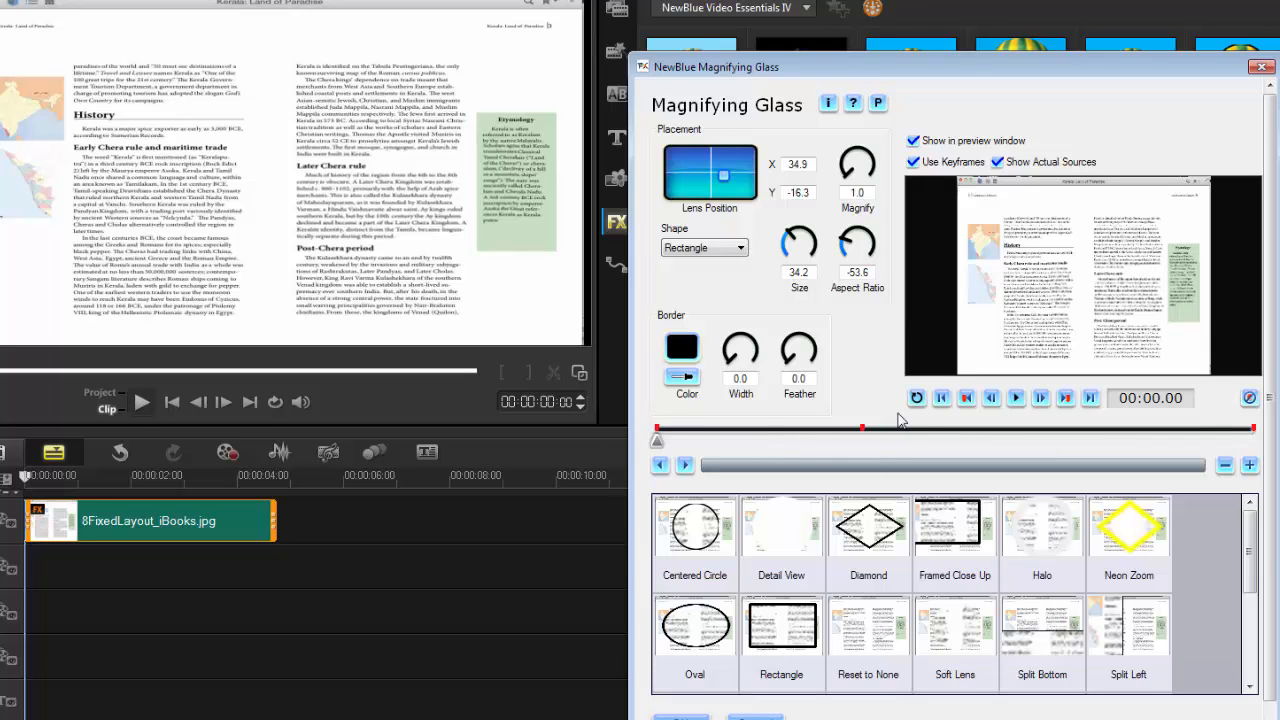
# - Paste the hidden-lens start keyframe near 1.12 seconds and scrub to verify the pop-up timing
pyautogui.press('ctrl+c')
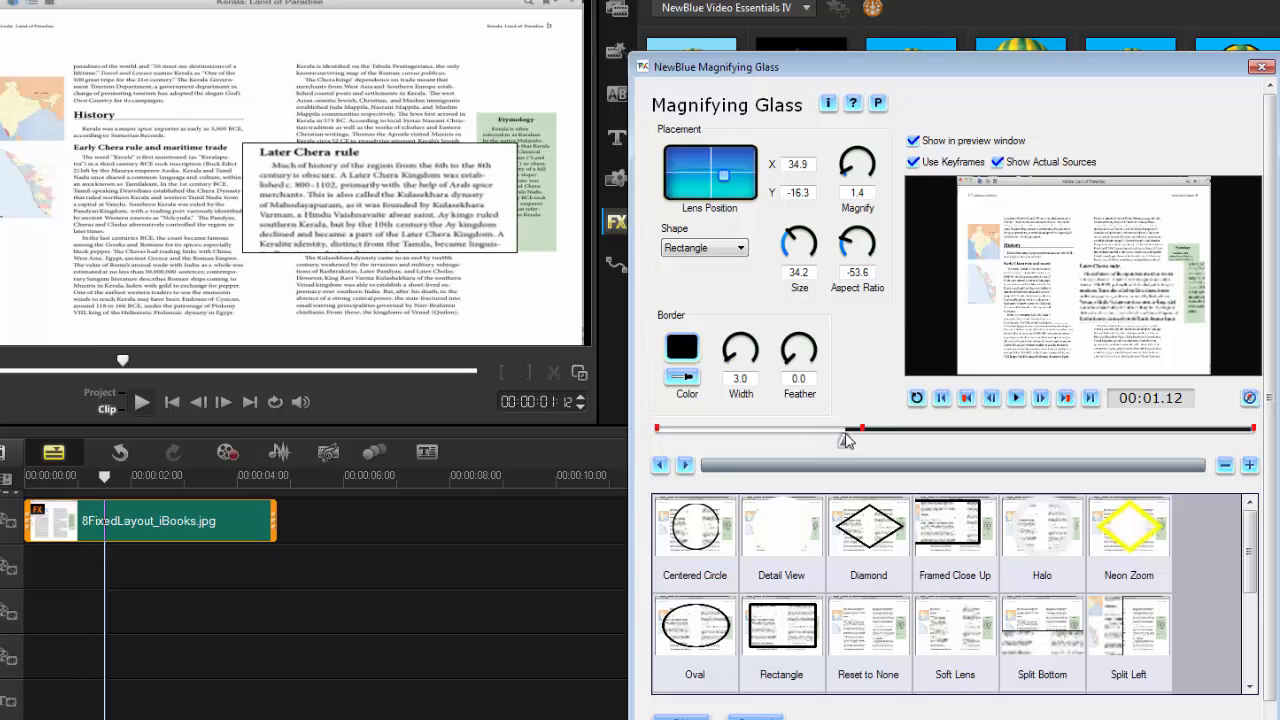
pyautogui.press('ctrl+v')
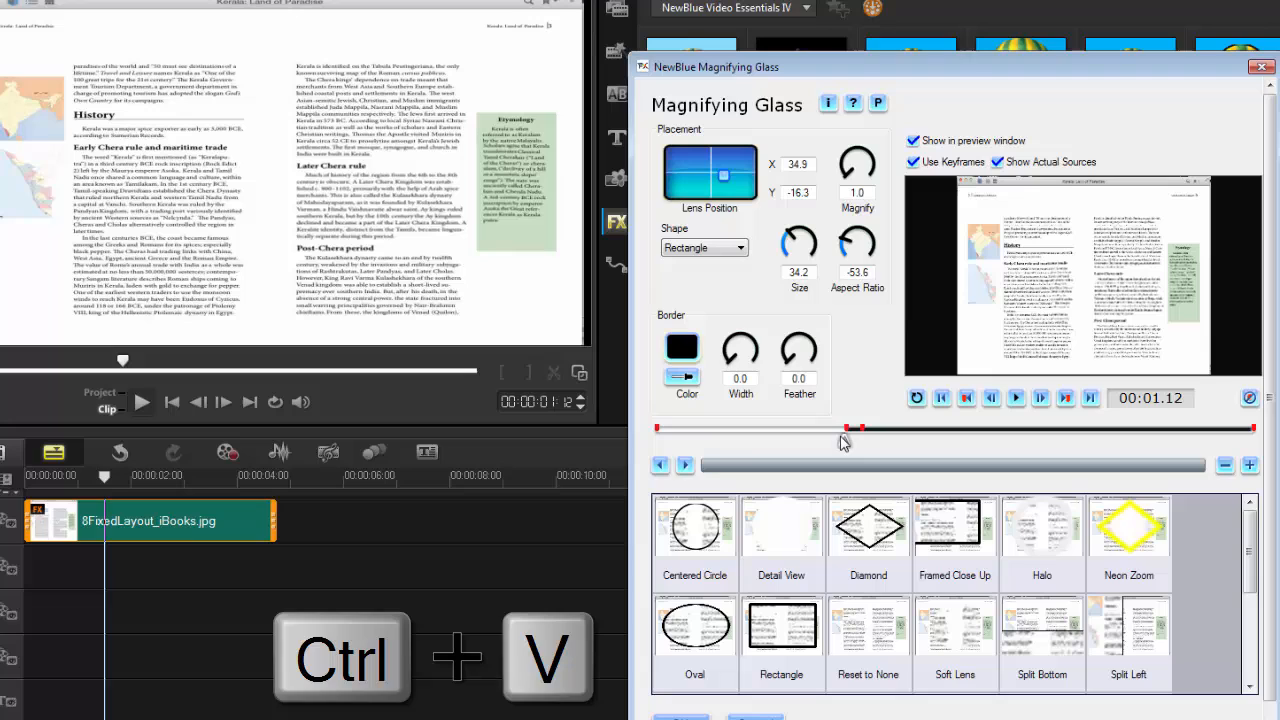
pyautogui.moveTo(844, 440); pyautogui.dragTo(732, 440)
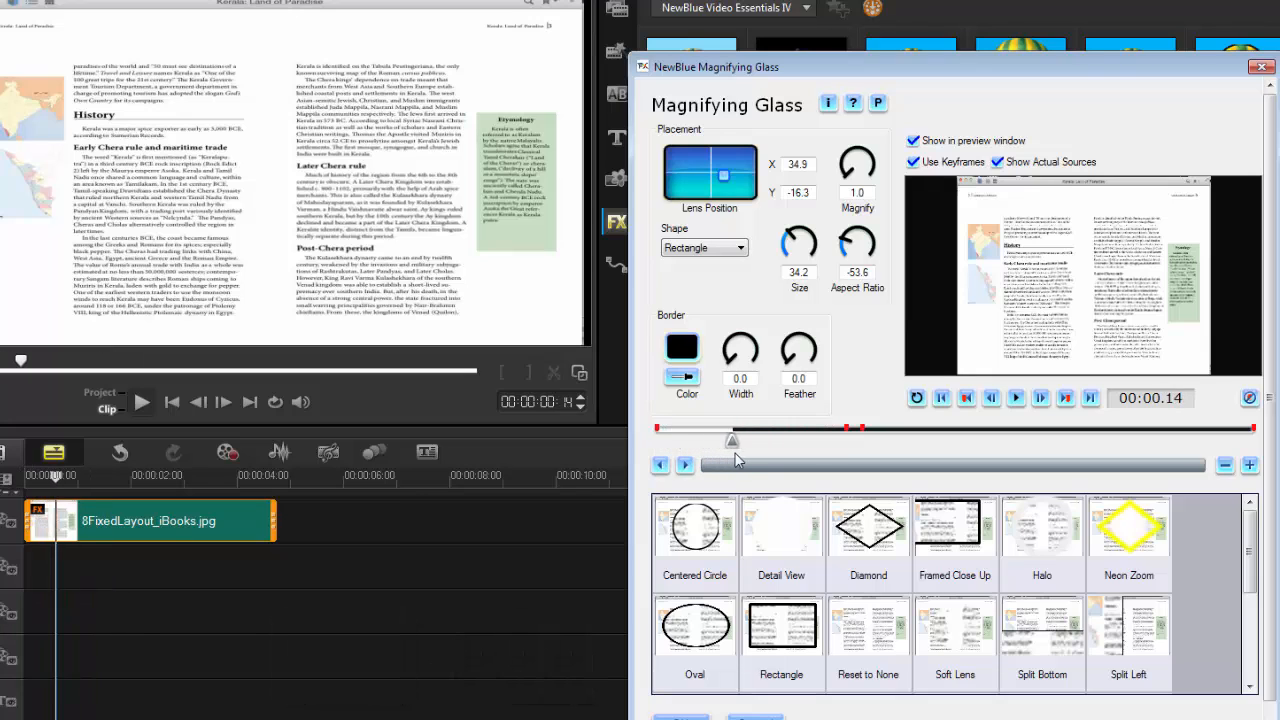
pyautogui.moveTo(732, 440); pyautogui.dragTo(844, 440)
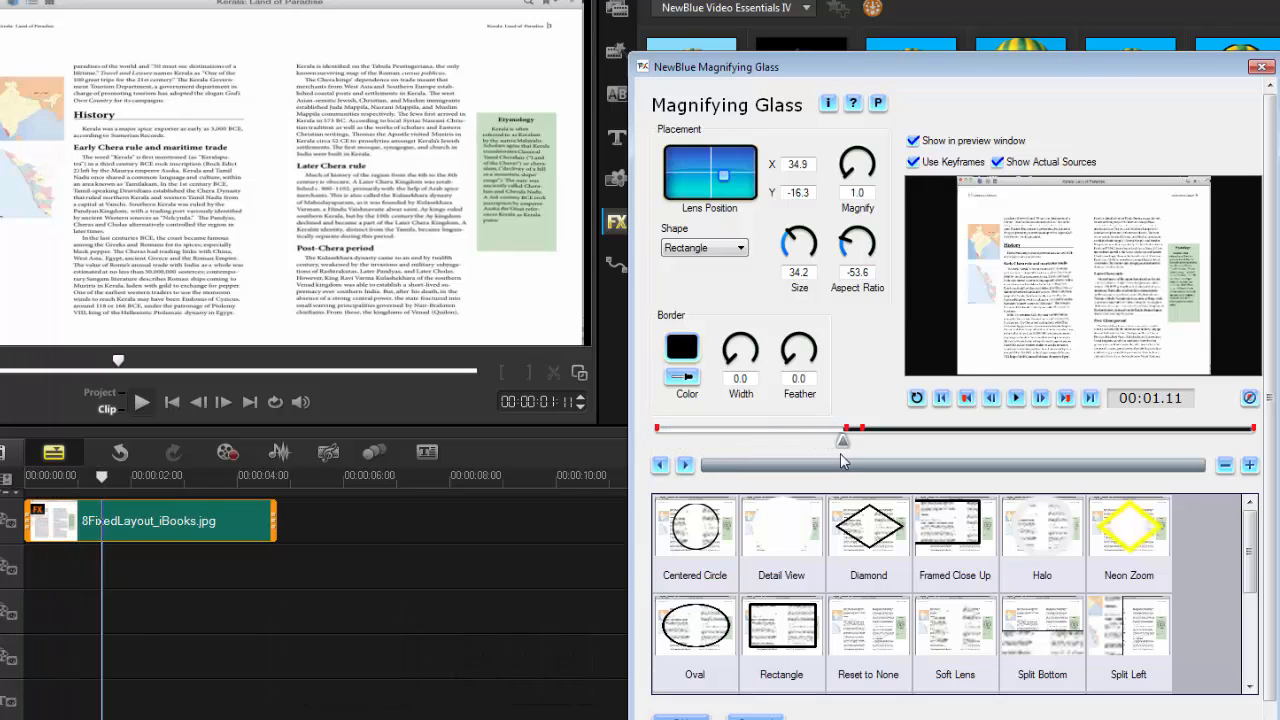
pyautogui.moveTo(844, 440)
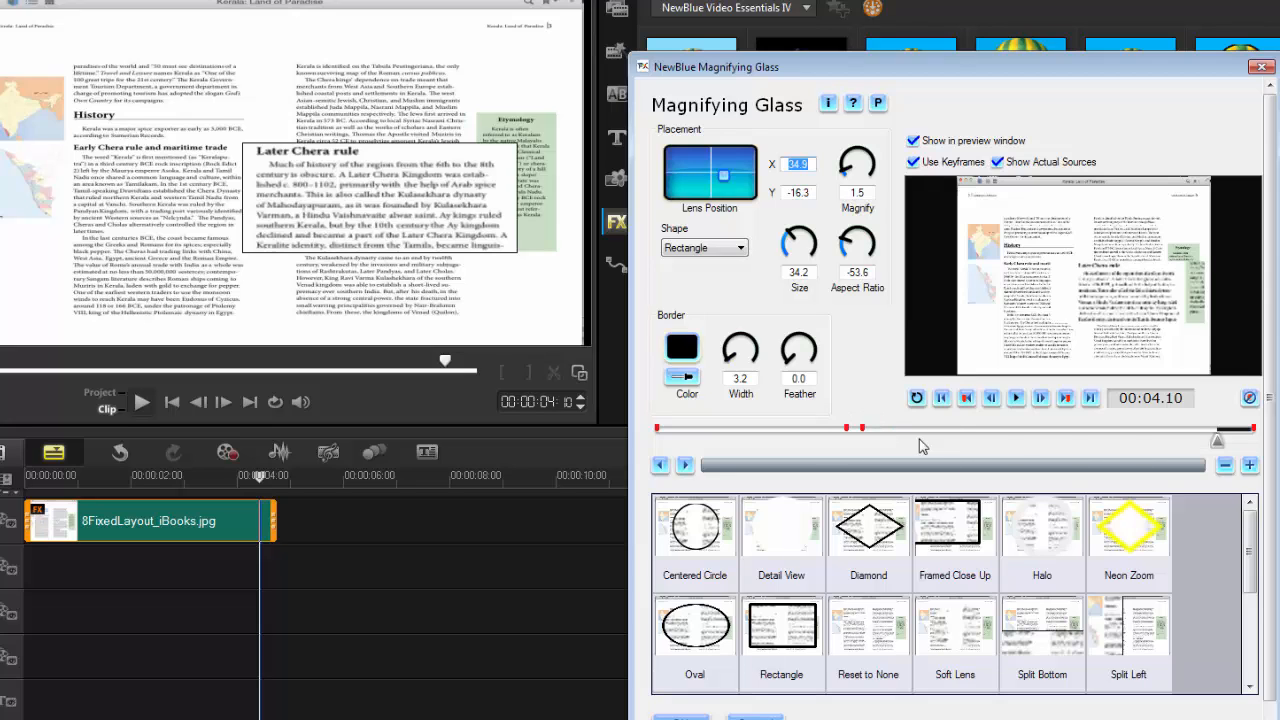
pyautogui.moveTo(1004, 438)
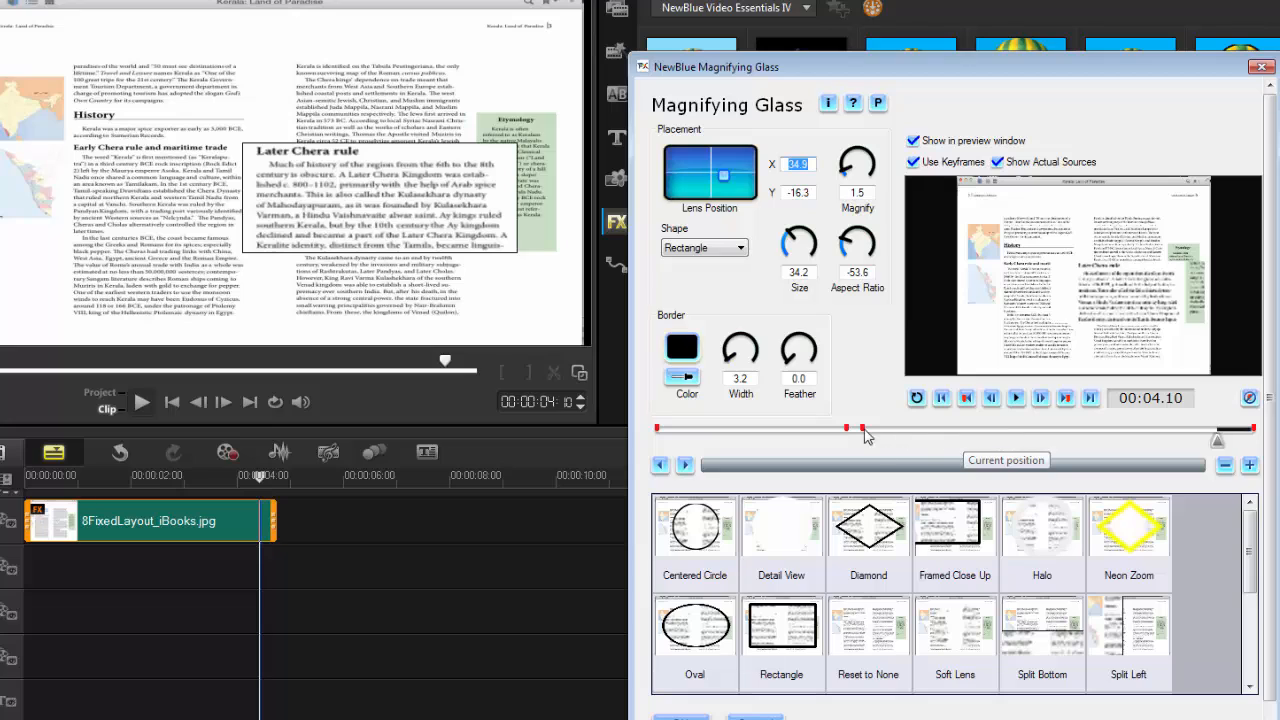
pyautogui.moveTo(980, 444)
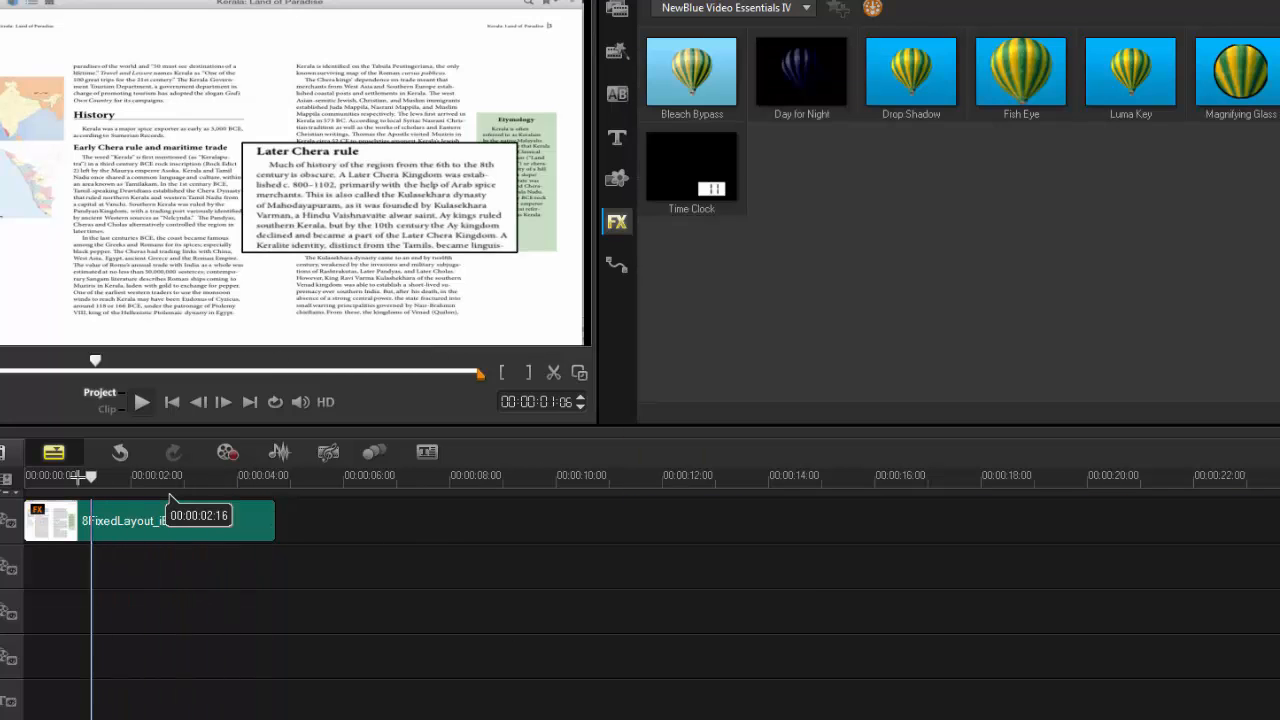
# - Play back the clip to preview the magnifier pop-up, then pause
pyautogui.click(140, 400)
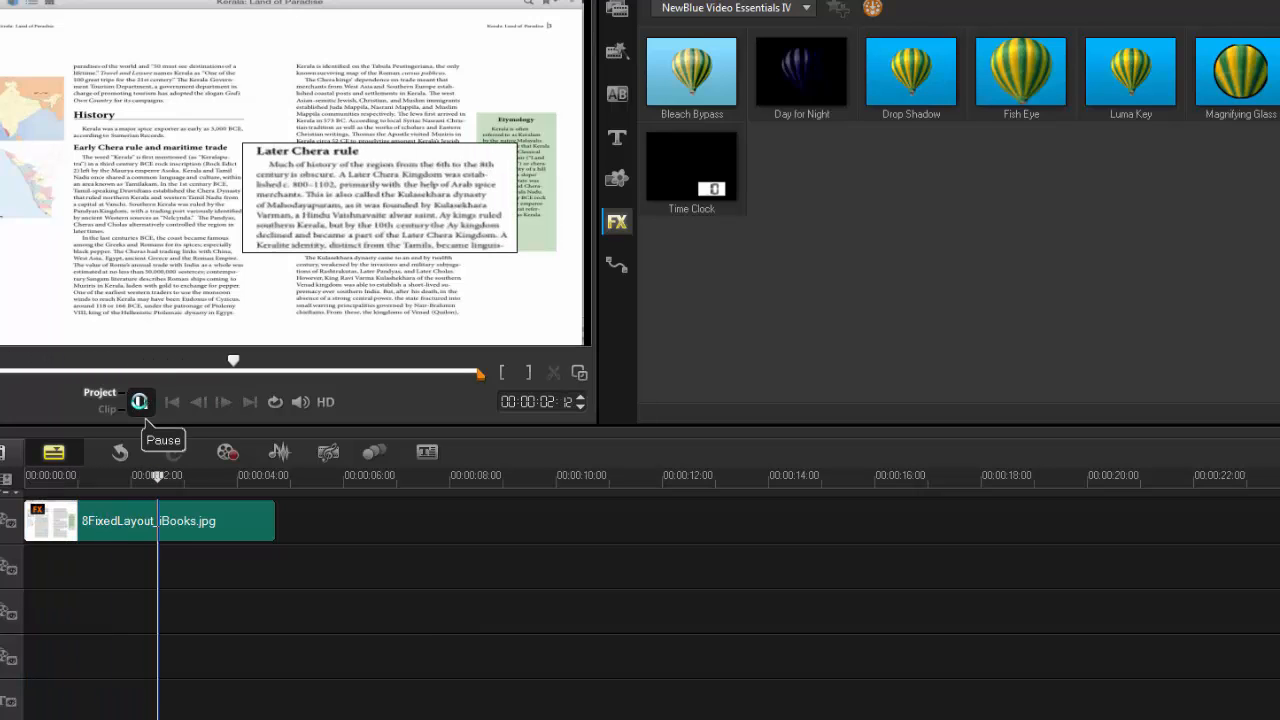
pyautogui.click(140, 400)
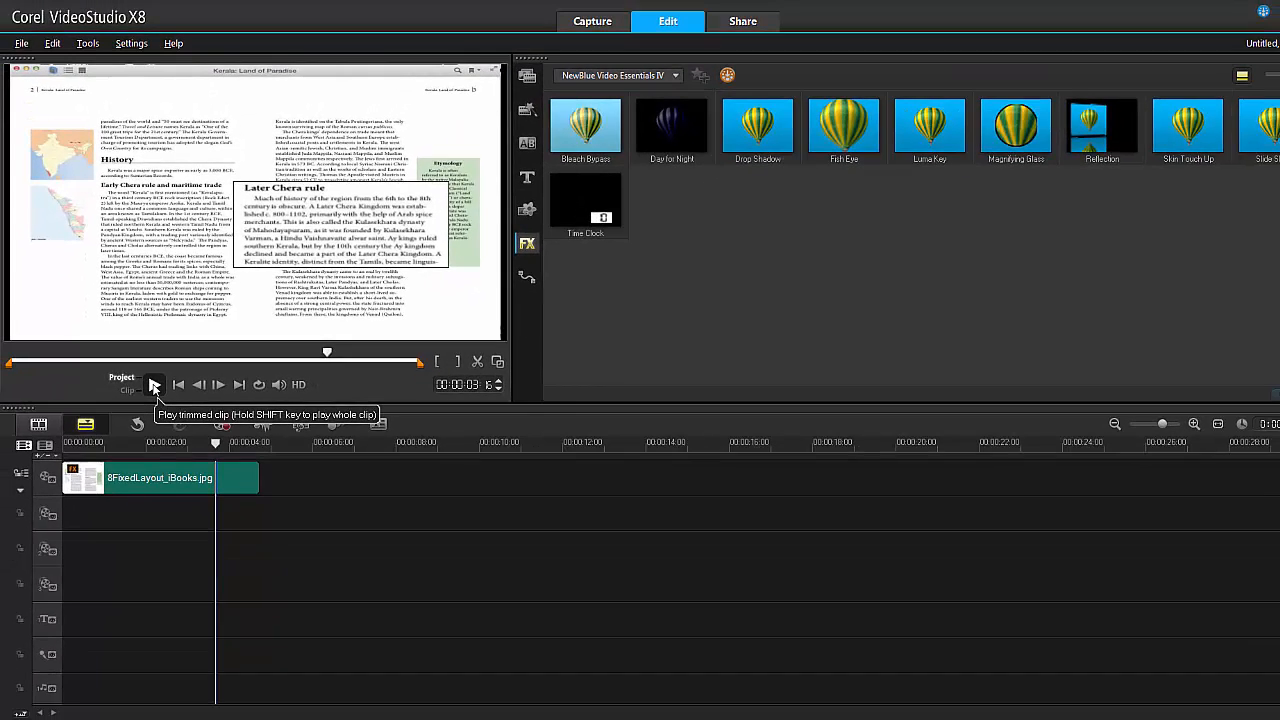
# - Show filters from All categories and clear the timeline
pyautogui.click(676, 76)
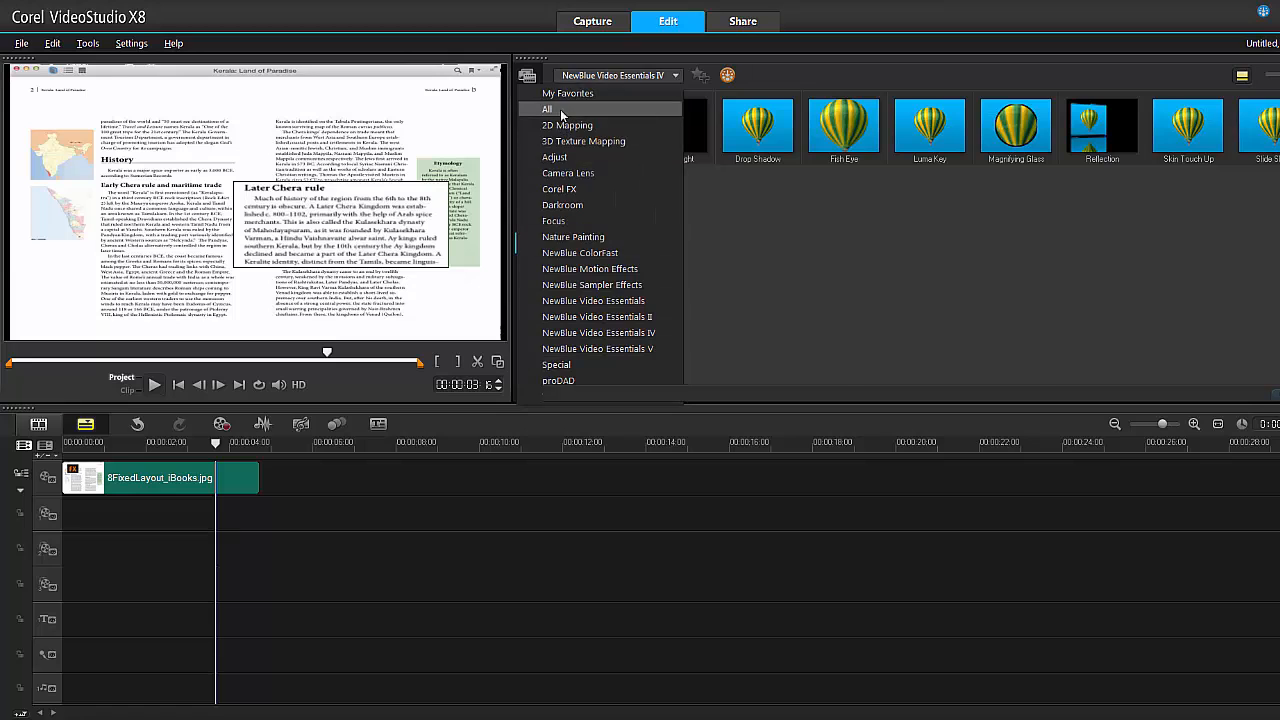
pyautogui.click(548, 108)
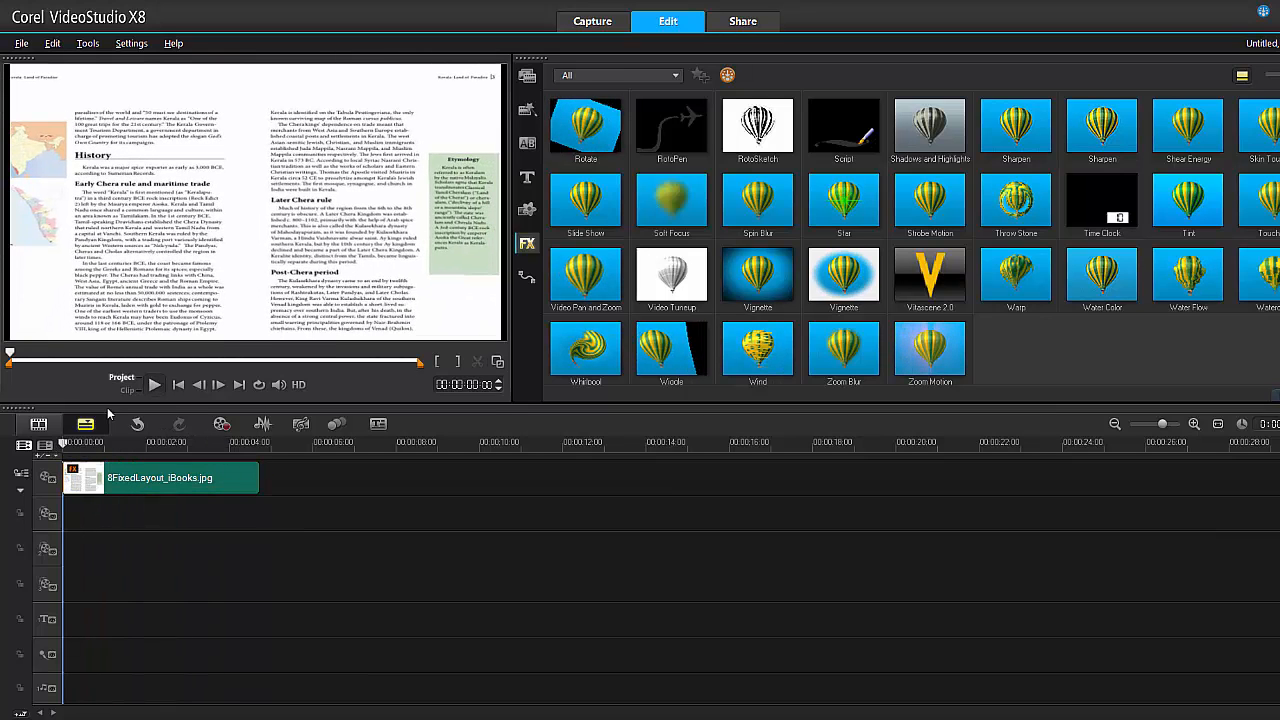
pyautogui.click(154, 384)
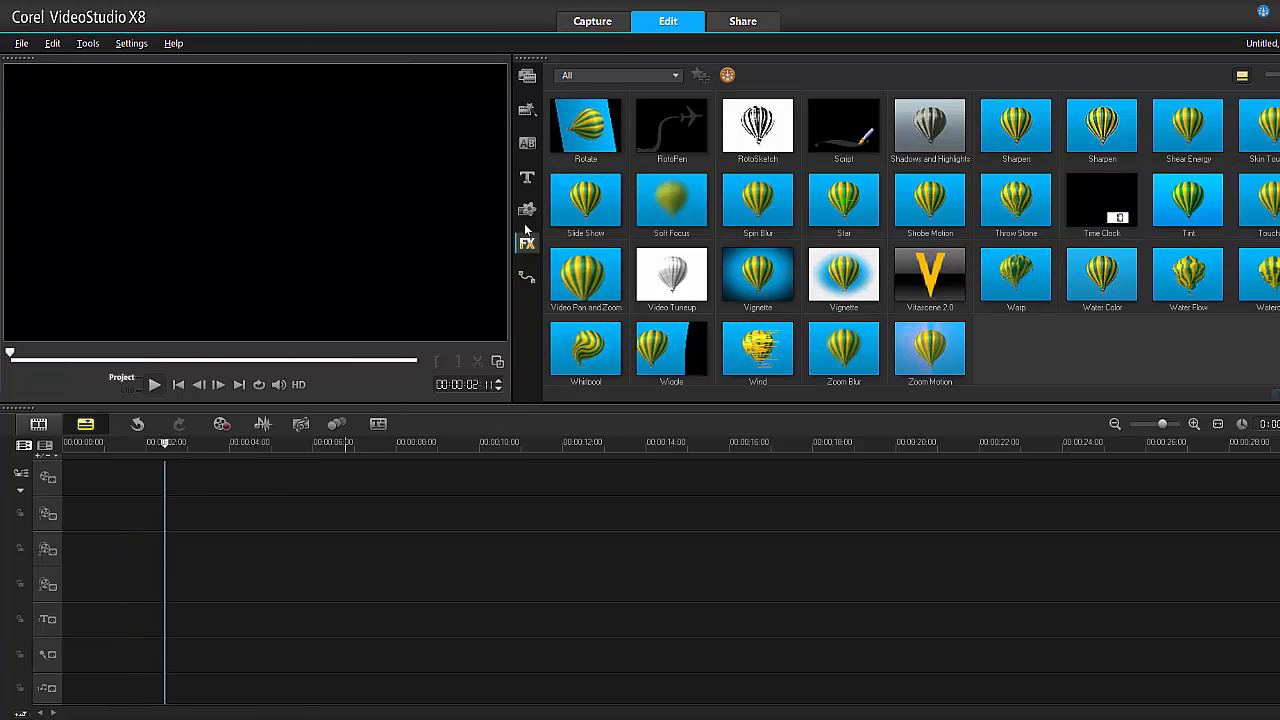
# - Place butterfly.mov from the Media library onto the Video track
pyautogui.click(528, 76)
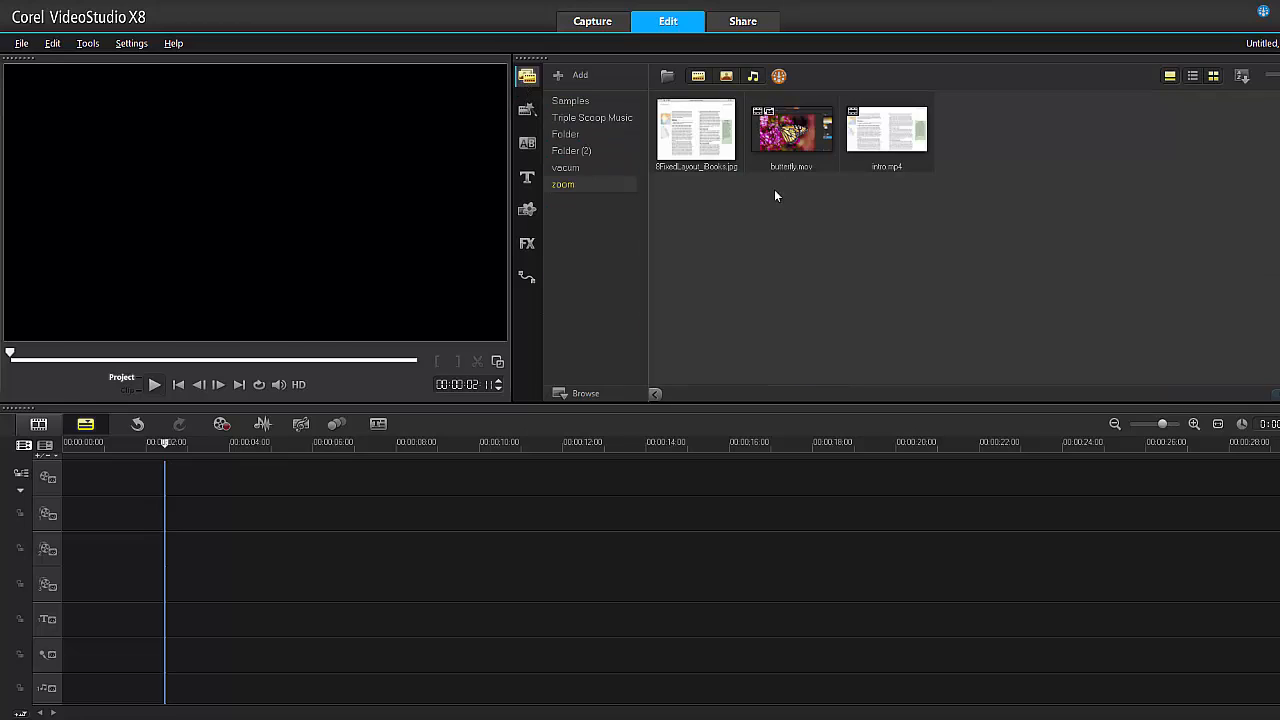
pyautogui.moveTo(792, 128); pyautogui.dragTo(364, 476)
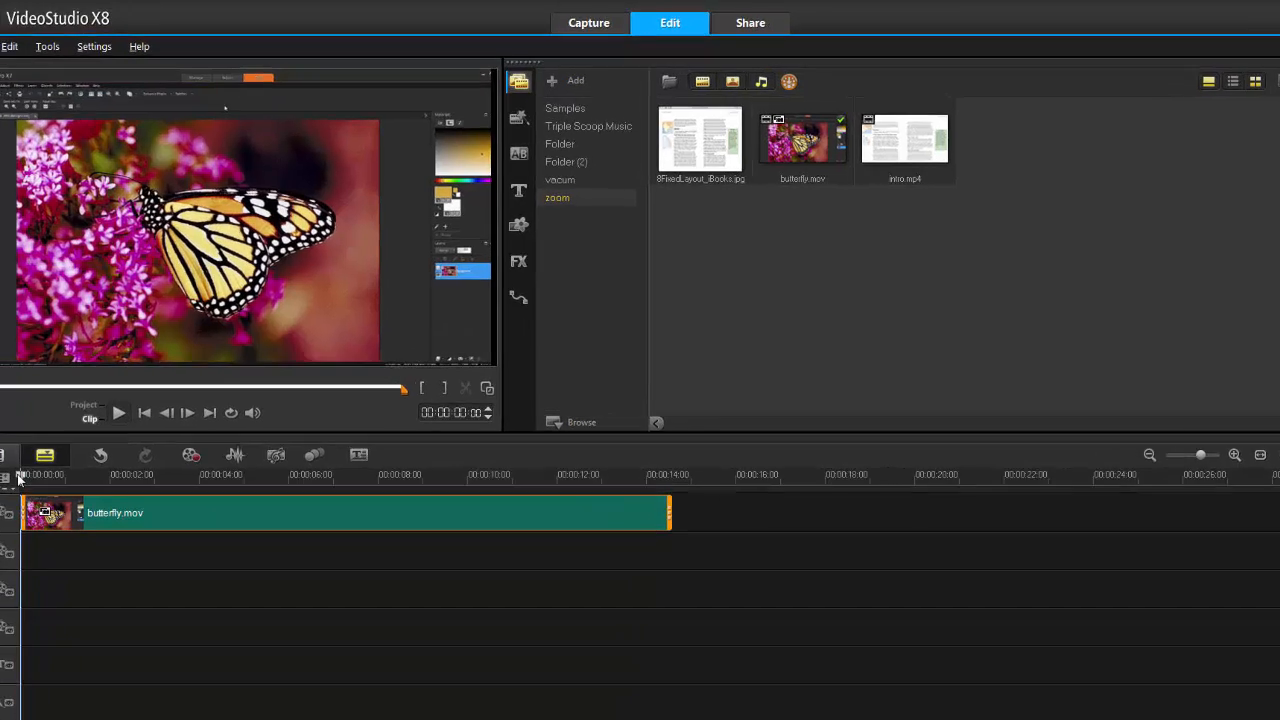
# - Narrow the FX library to a NewBlue Video Essentials filter set
pyautogui.click(518, 260)
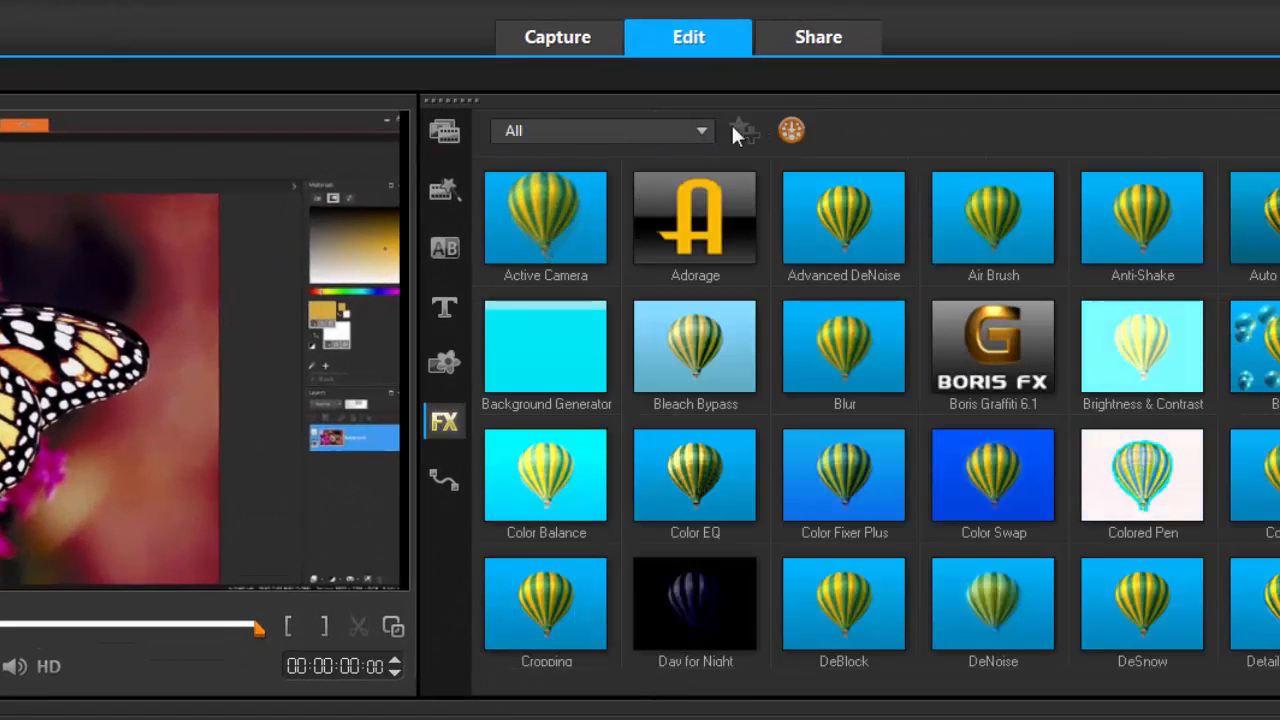
pyautogui.click(600, 132)
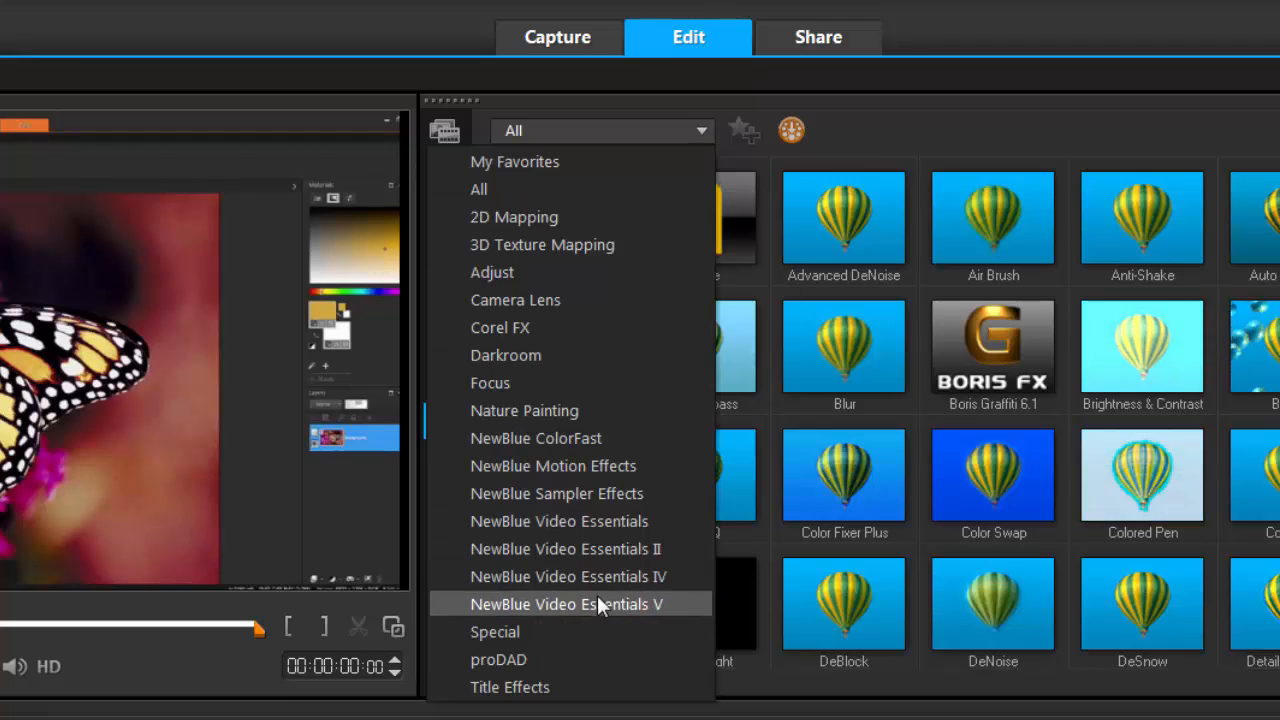
pyautogui.click(568, 576)
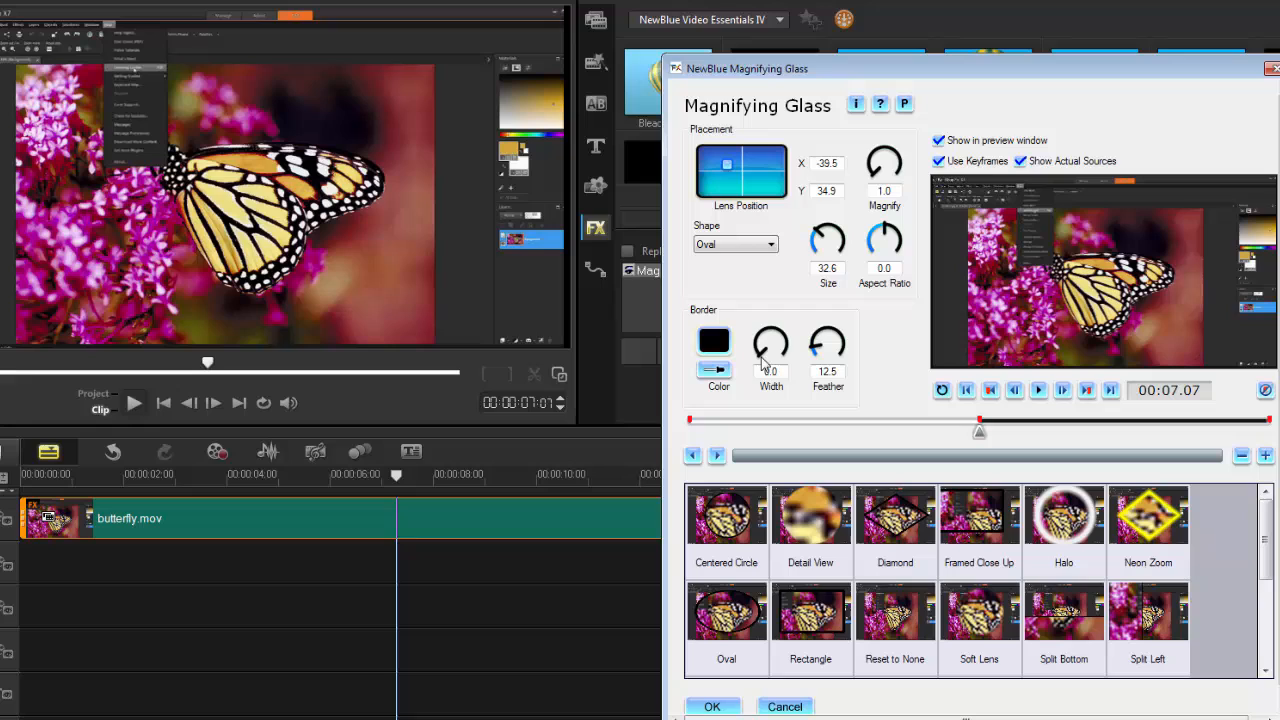
# - Set the oval magnifier to 1.4 magnification with a 3.5 border width
pyautogui.moveTo(770, 340); pyautogui.dragTo(776, 320)
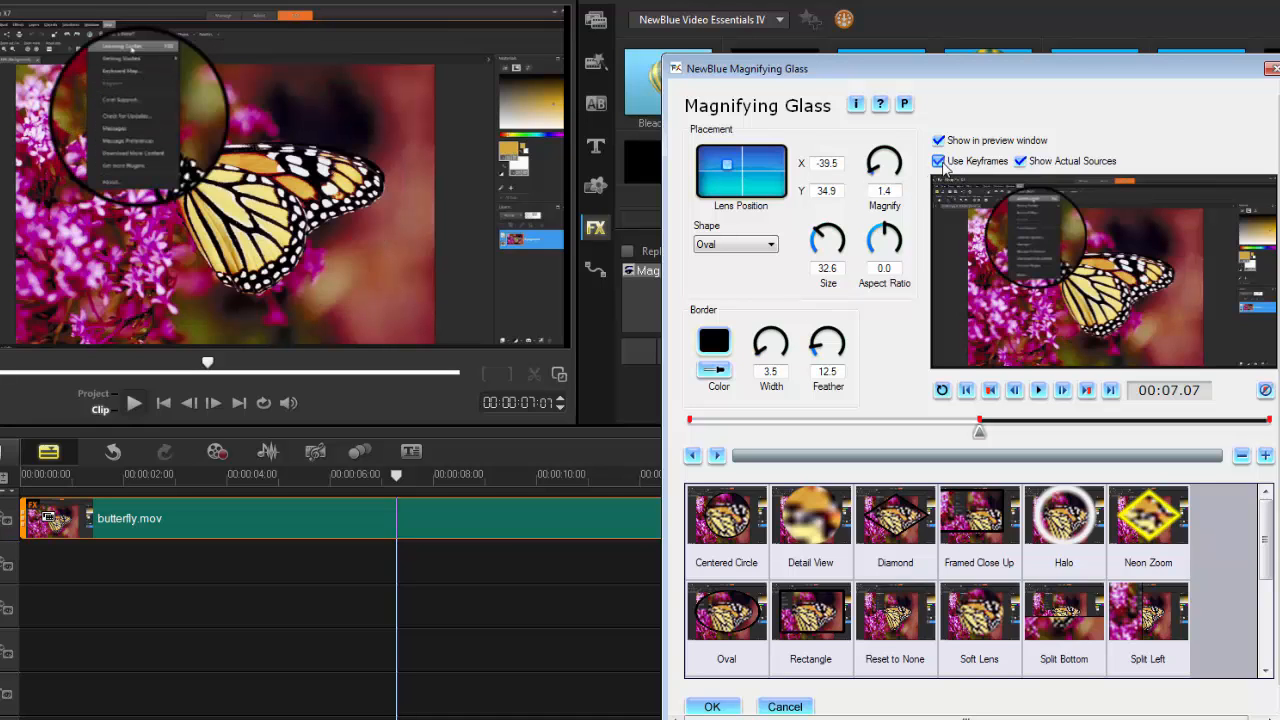
pyautogui.moveTo(930, 184)
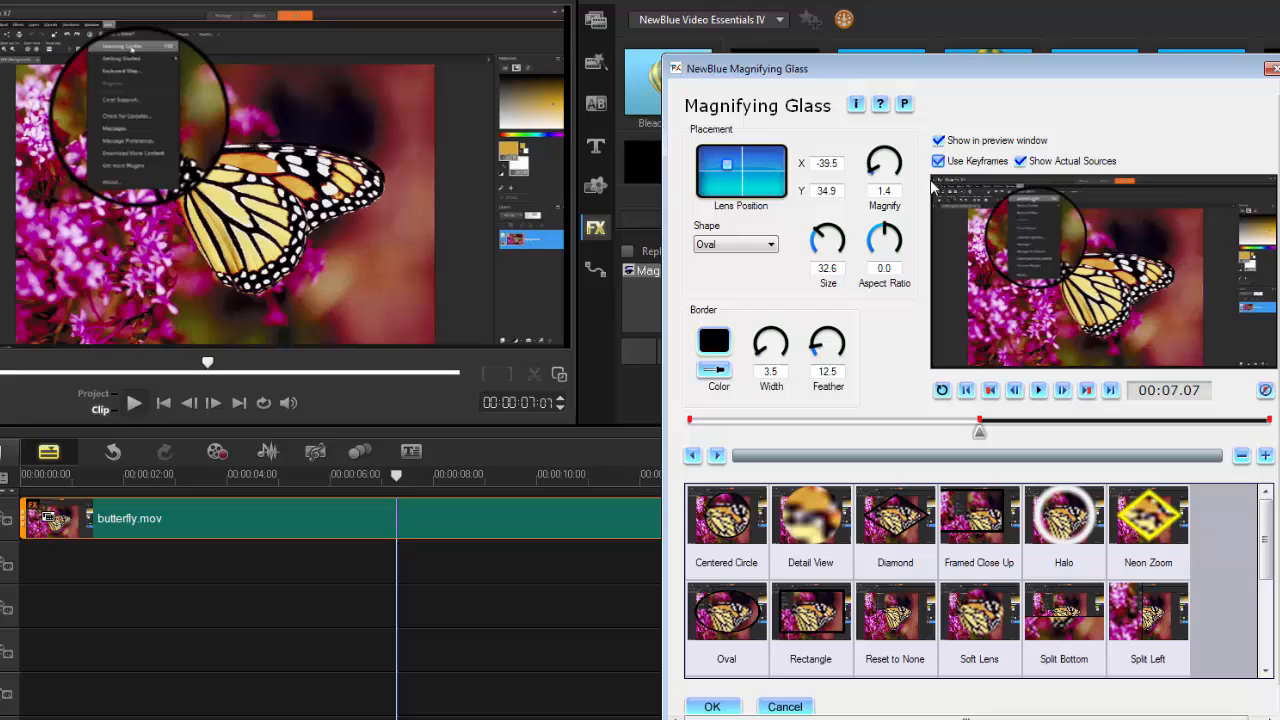
pyautogui.moveTo(836, 312)
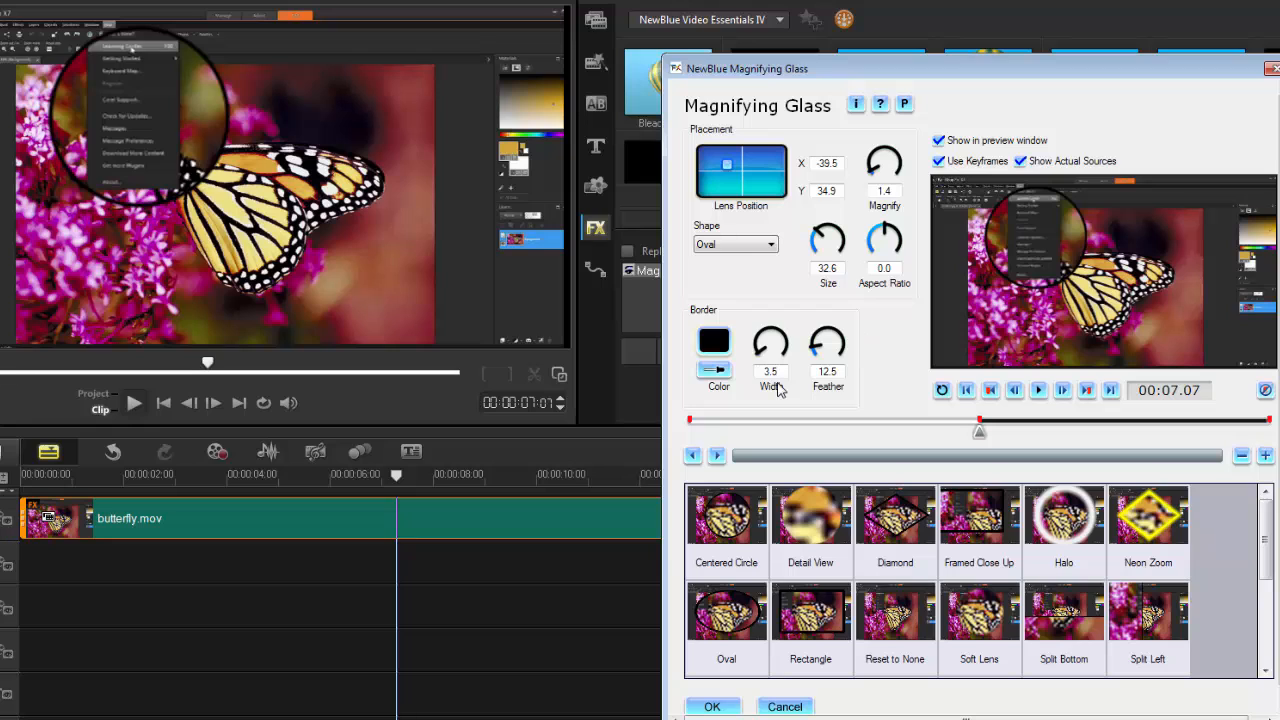
pyautogui.moveTo(980, 444)
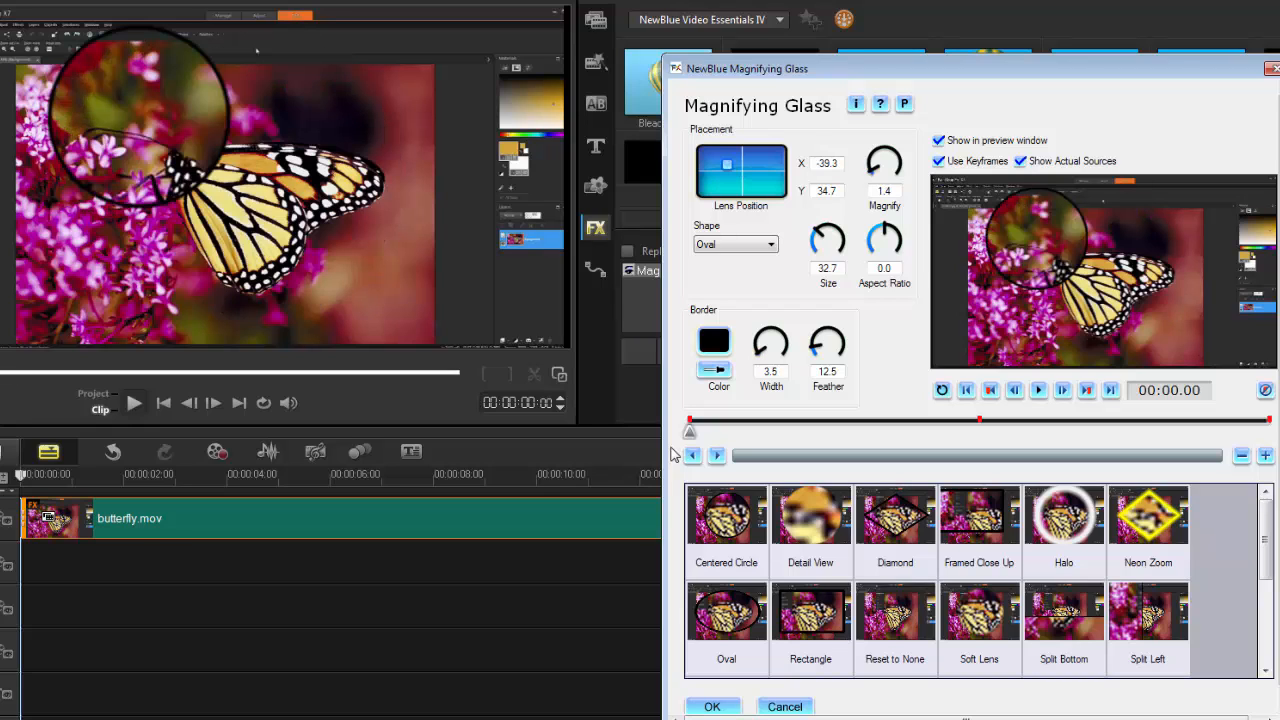
pyautogui.moveTo(690, 432)
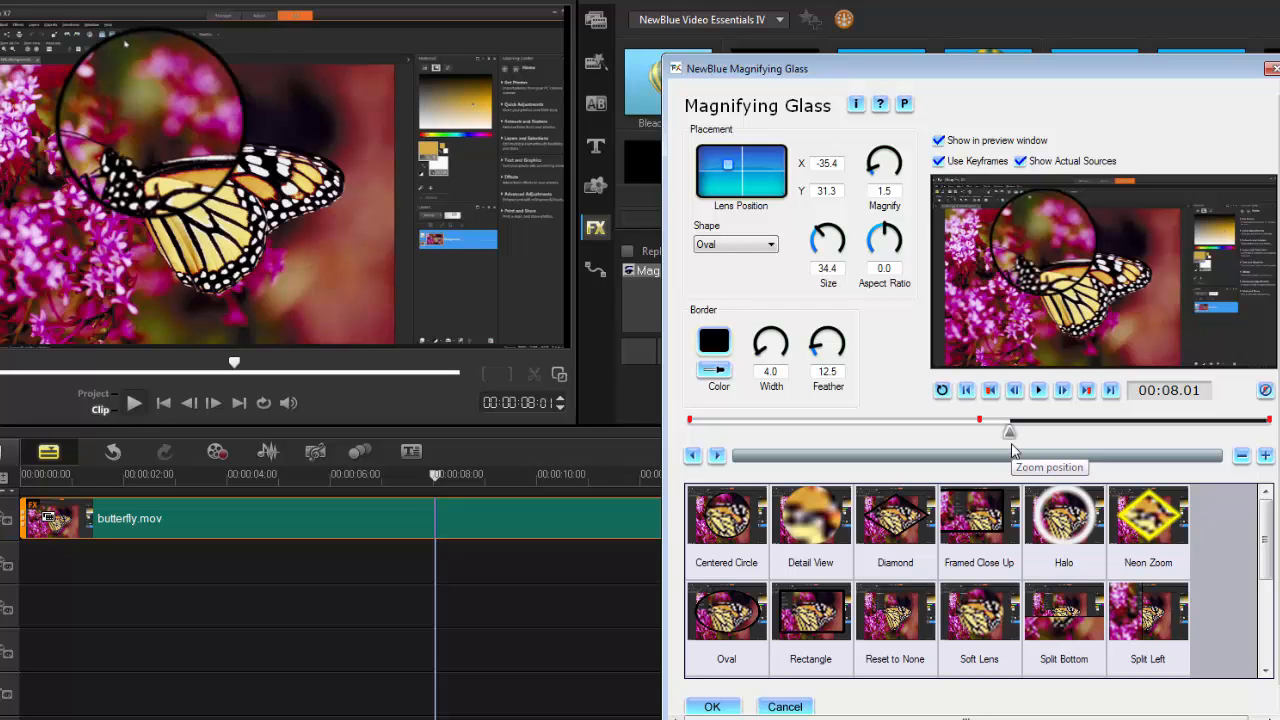
pyautogui.moveTo(1012, 452)
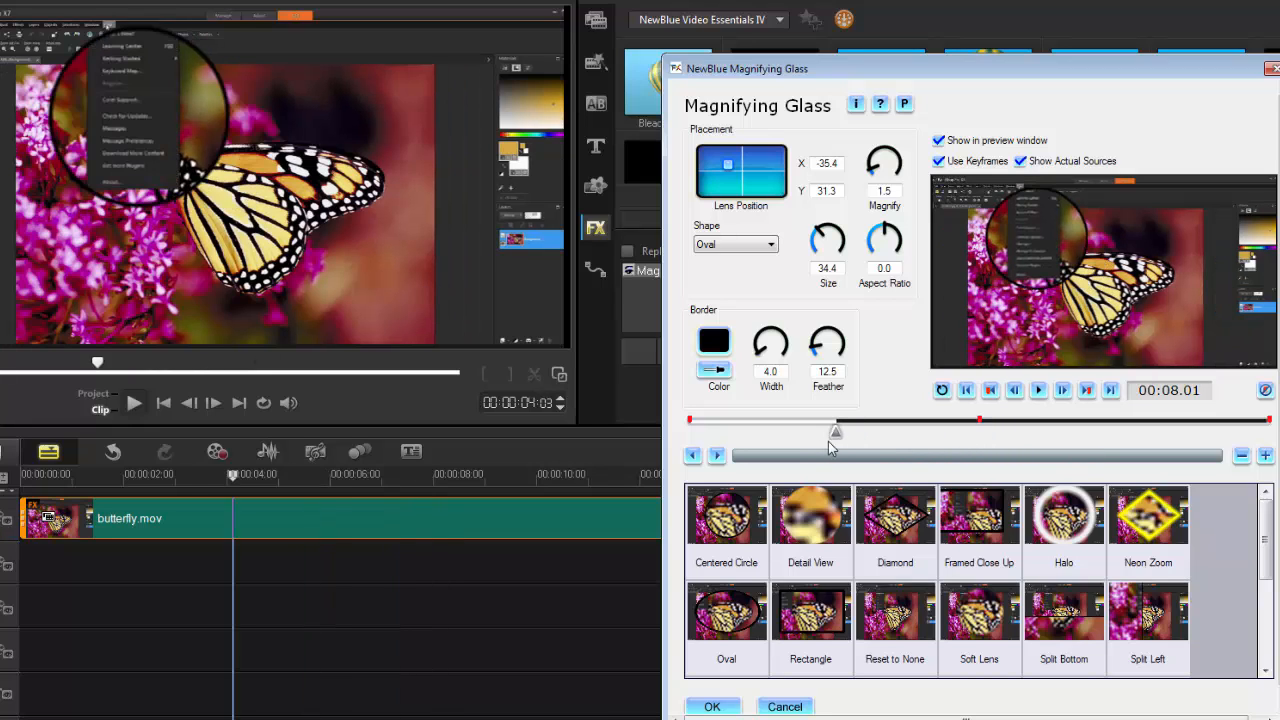
# - Move the keyframe scrubber later in the clip toward 00:09.01 for the growing lens
pyautogui.moveTo(836, 432); pyautogui.dragTo(1052, 432)
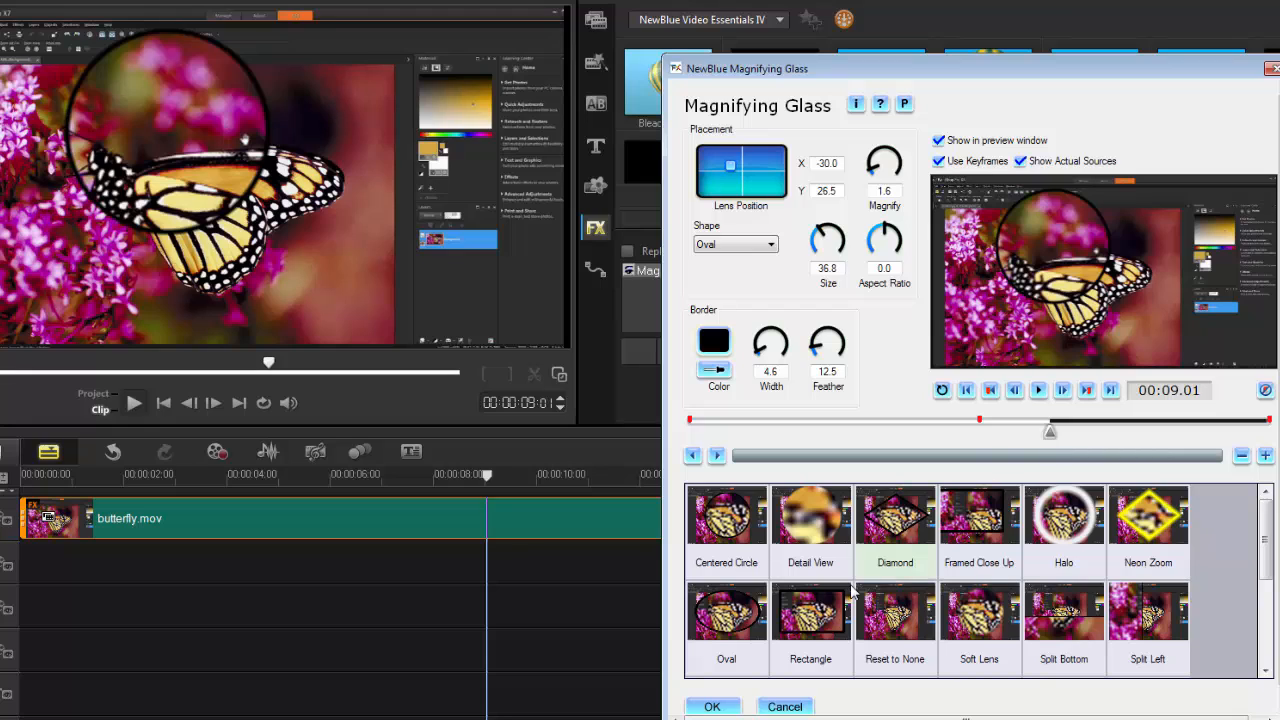
# - Confirm the Magnifying Glass settings and scrub the timeline to preview the lens on the butterfly
pyautogui.click(712, 706)
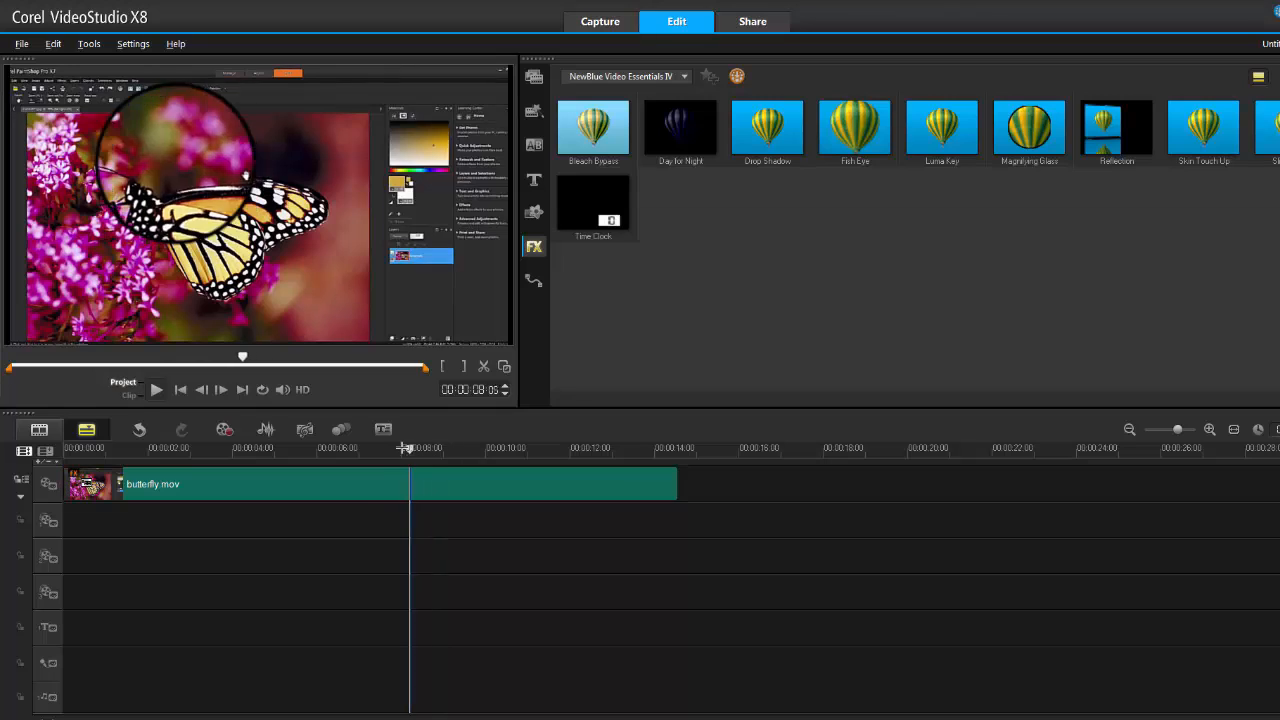
pyautogui.moveTo(408, 448); pyautogui.dragTo(516, 448)
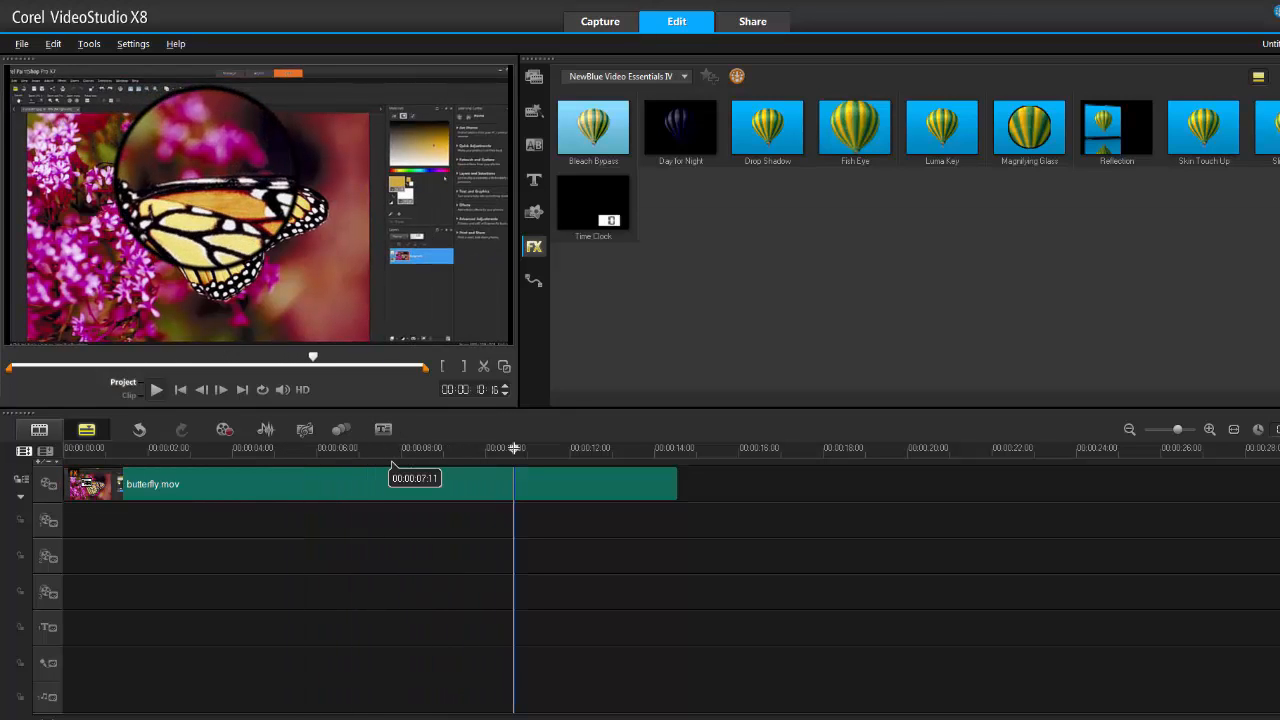